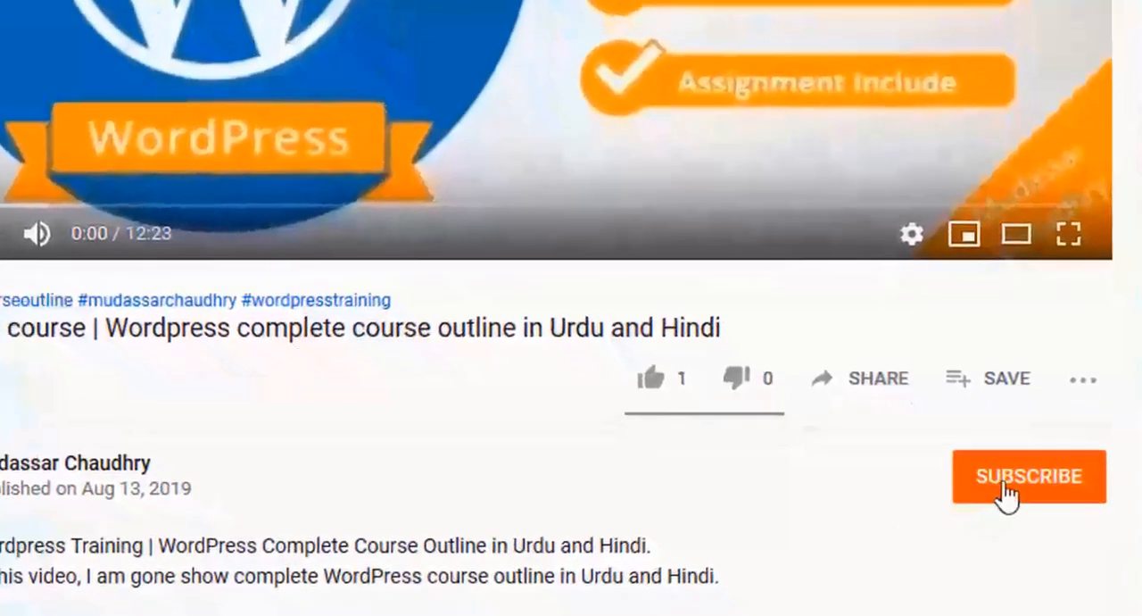
# Open the 'Download 17 Free Elementor Footer Templates Pack' video with the Get Started link in its description
pyautogui.click(1028, 475)
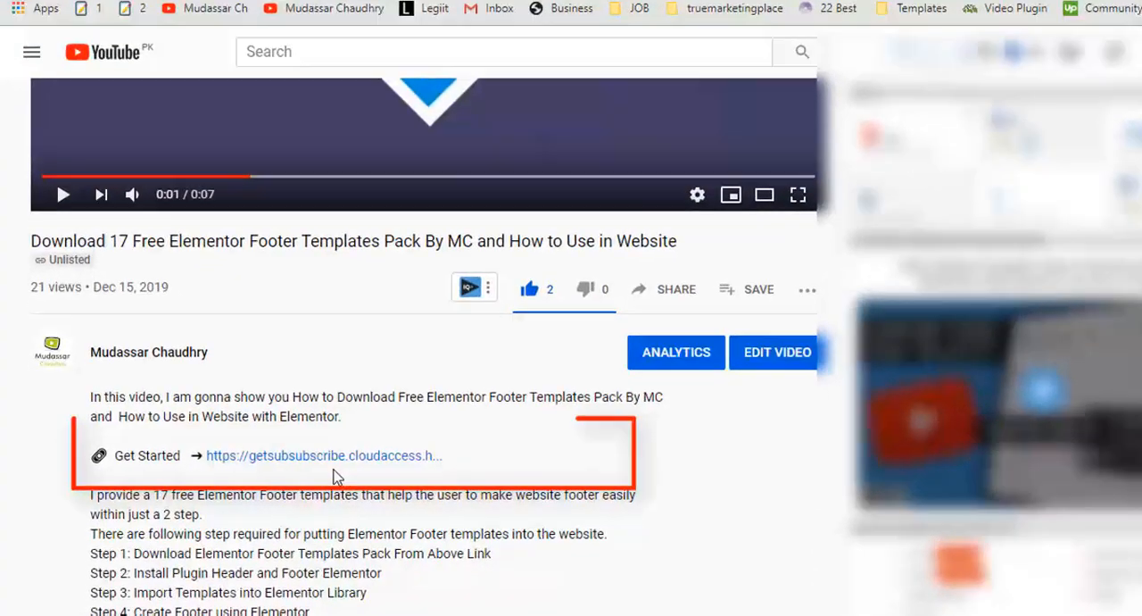
# Follow the Get Started link and subscribe to the channel to unlock the template pack download
pyautogui.click(323, 455)
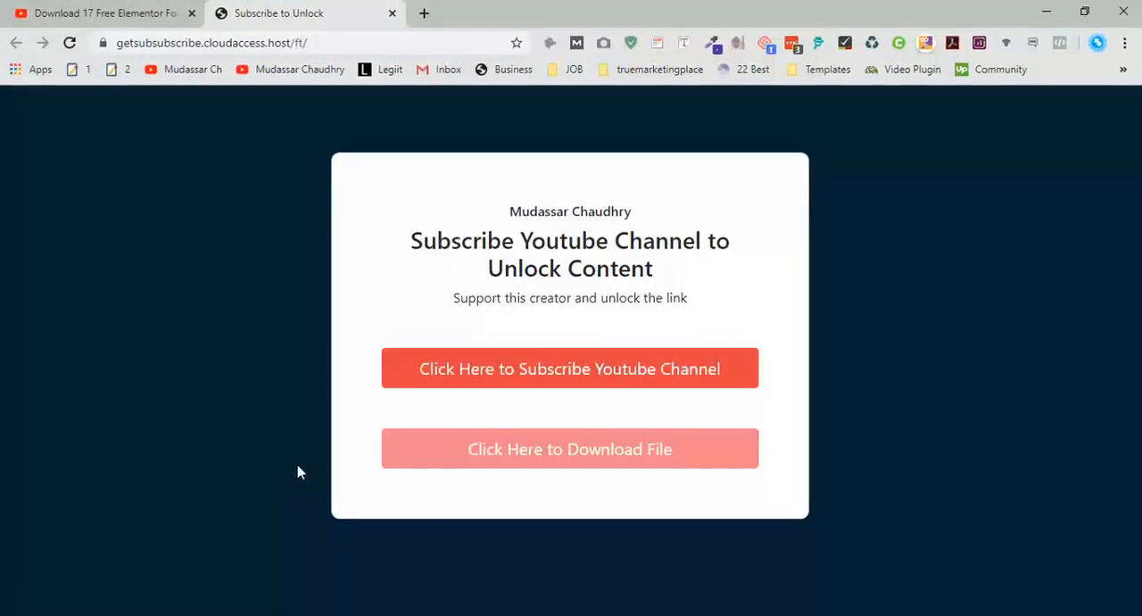
pyautogui.click(570, 367)
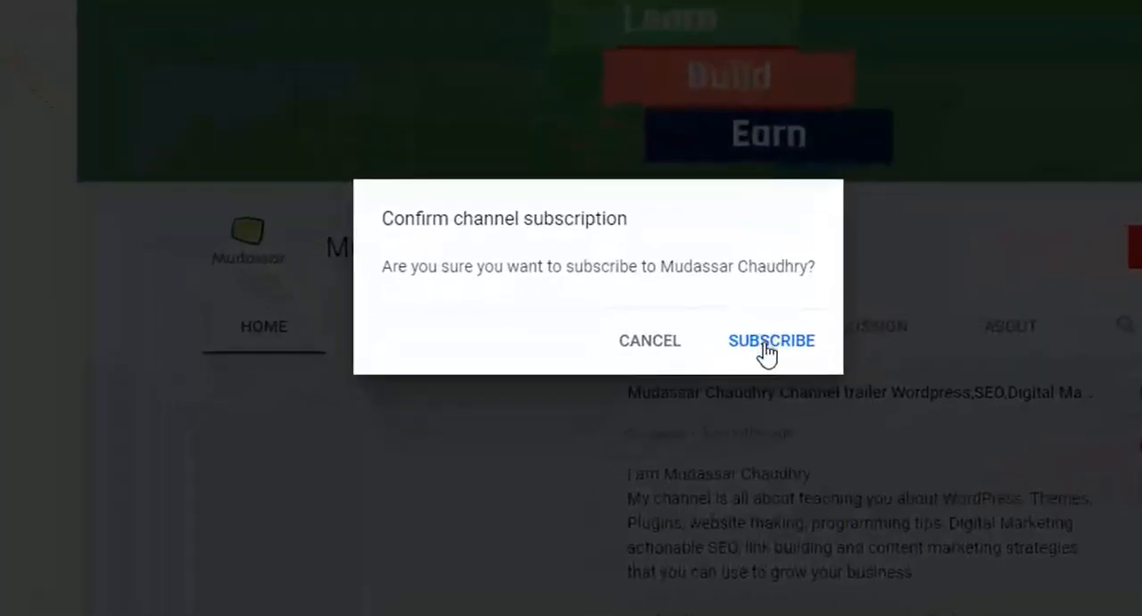
pyautogui.click(770, 339)
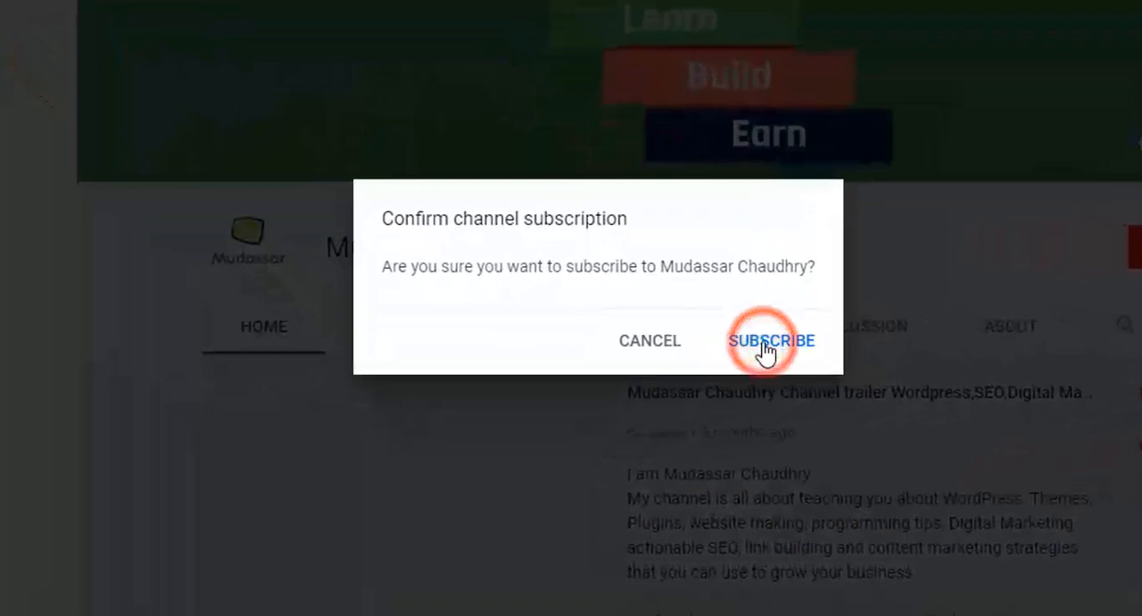
pyautogui.click(771, 339)
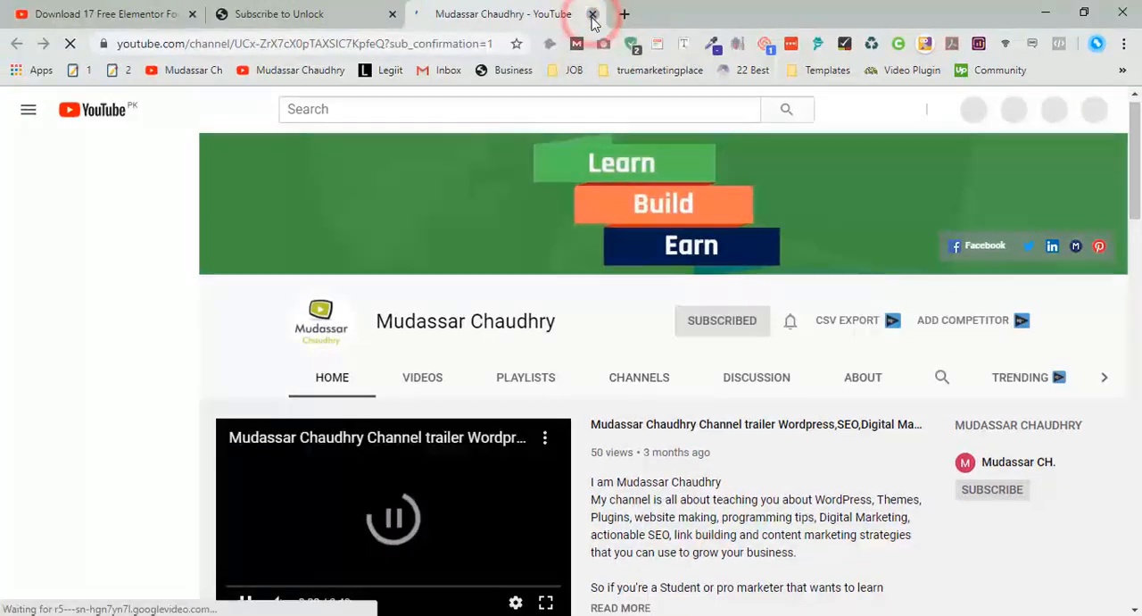
pyautogui.click(592, 14)
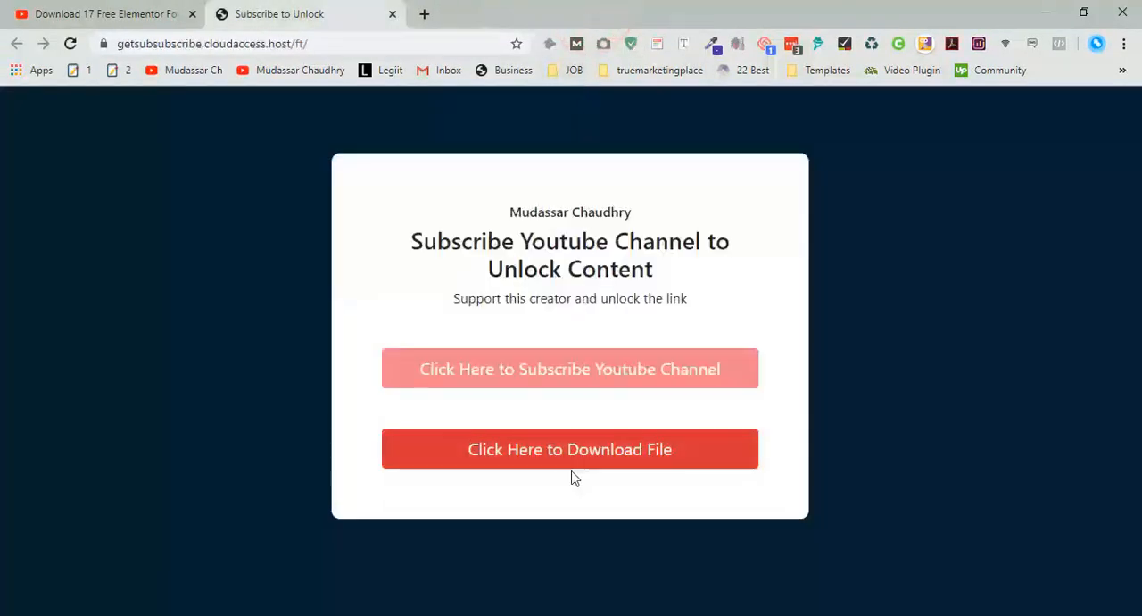
pyautogui.moveTo(557, 455)
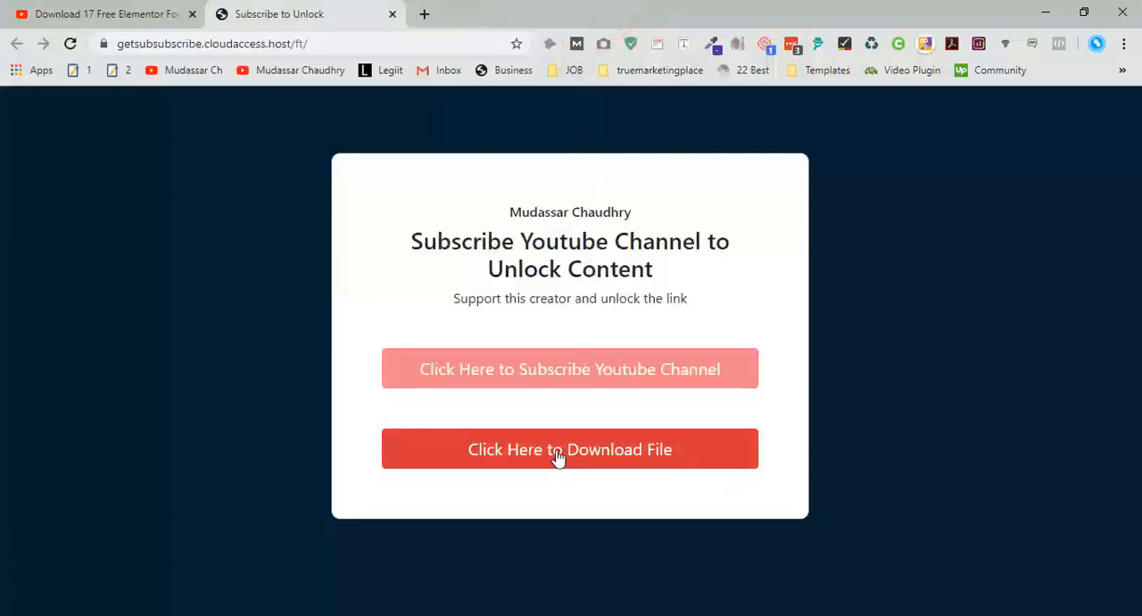
# Download the Elementor Footer Templates zip from OneDrive and show it in the Downloads folder
pyautogui.click(570, 450)
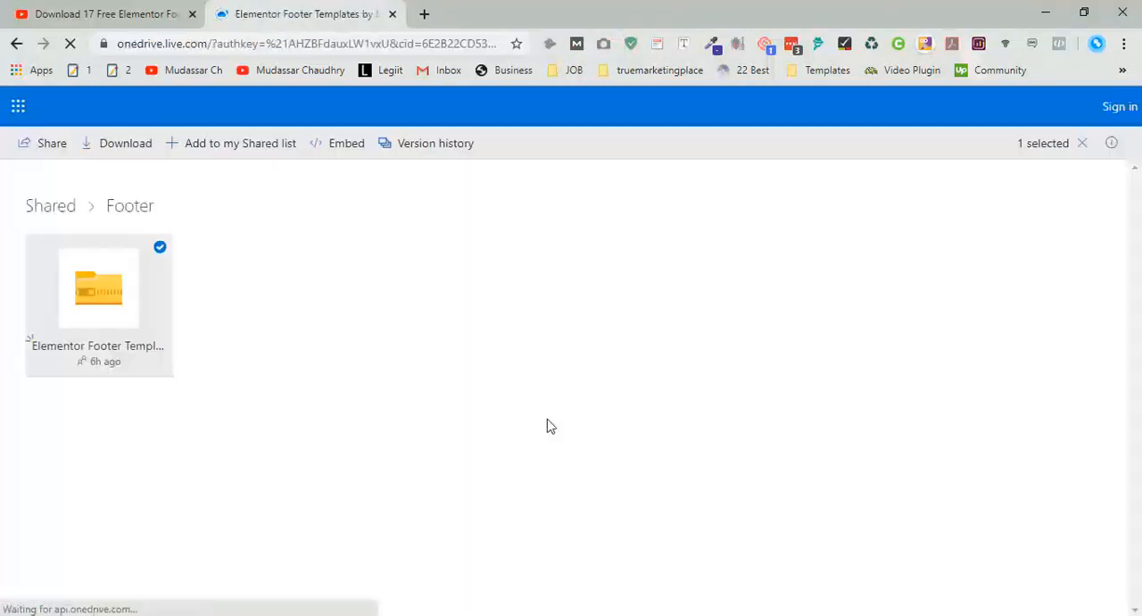
pyautogui.click(125, 143)
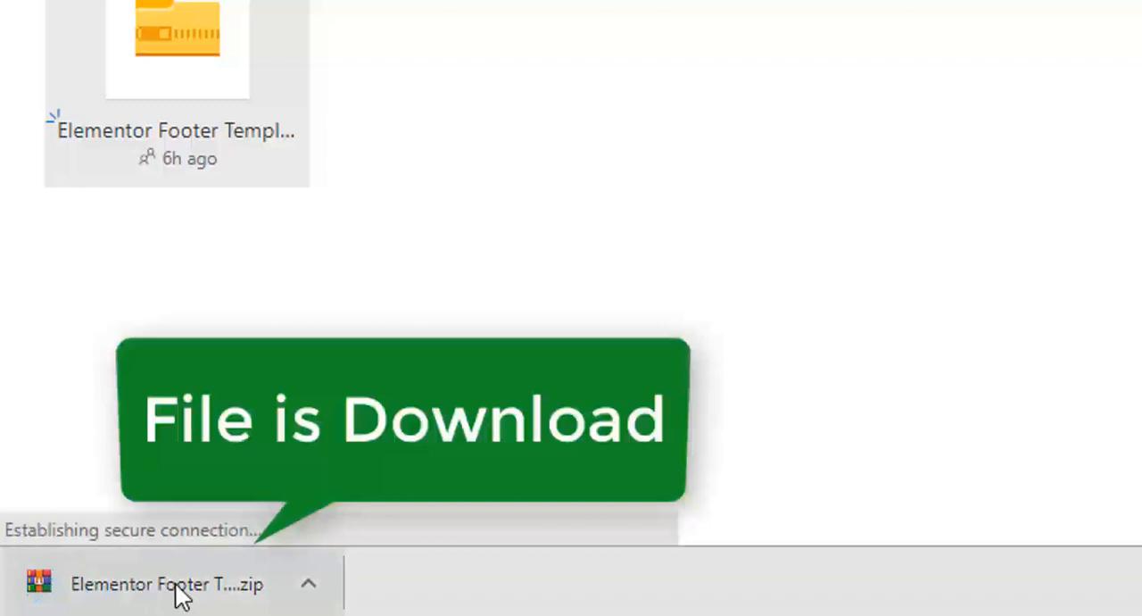
pyautogui.click(307, 582)
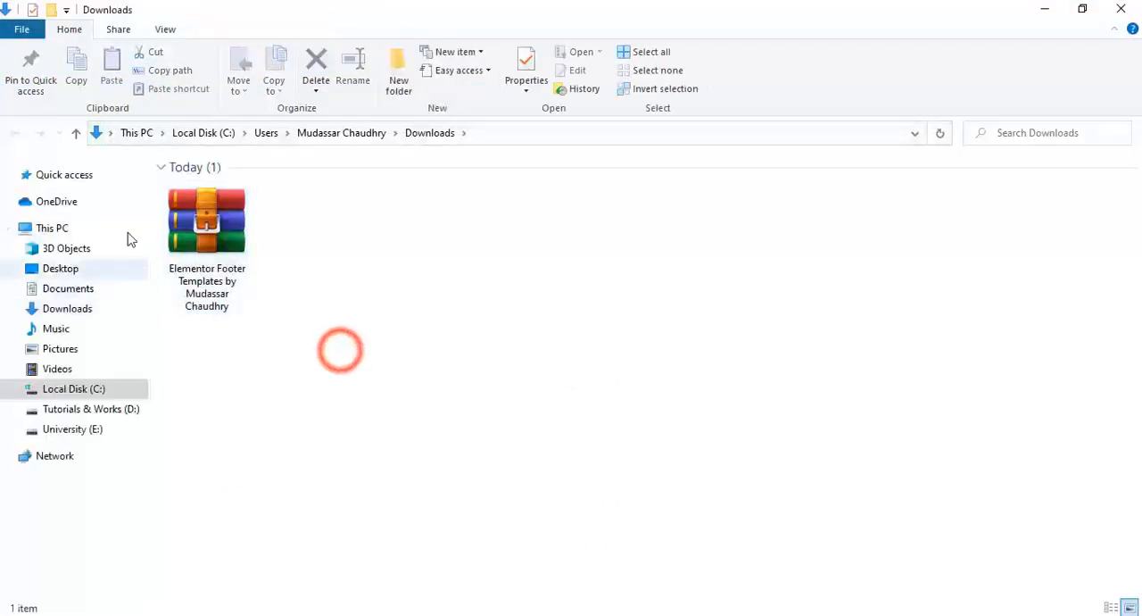
# Extract the Elementor Footer Templates zip to get the MCED Footer 1–17 files and Custom Code Images
pyautogui.click(207, 223)
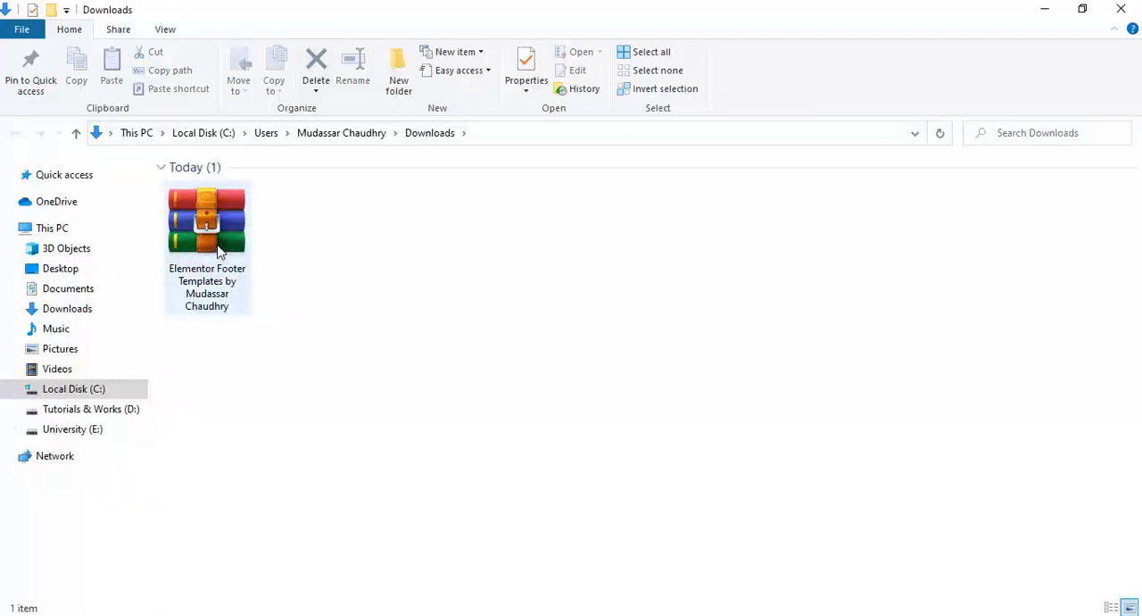
pyautogui.rightClick(207, 223)
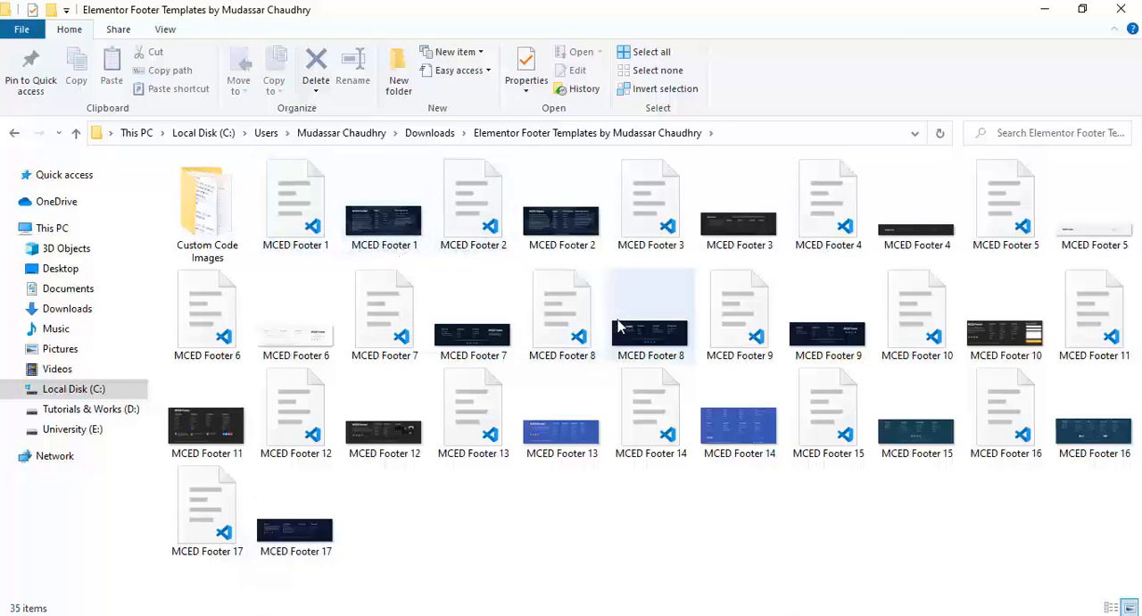
pyautogui.moveTo(650, 312)
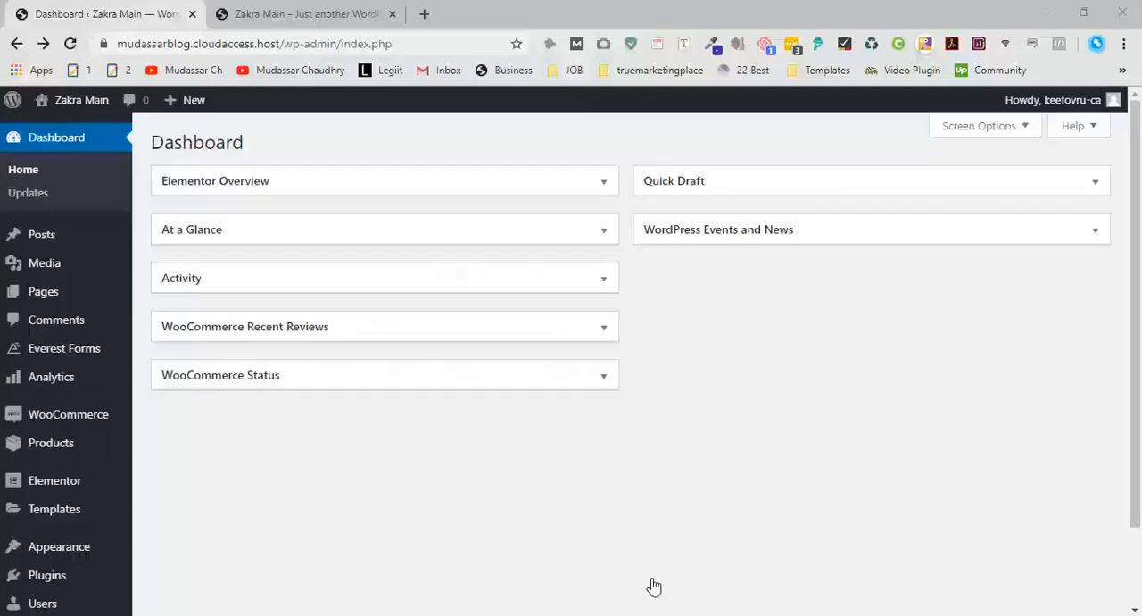
pyautogui.moveTo(46, 575)
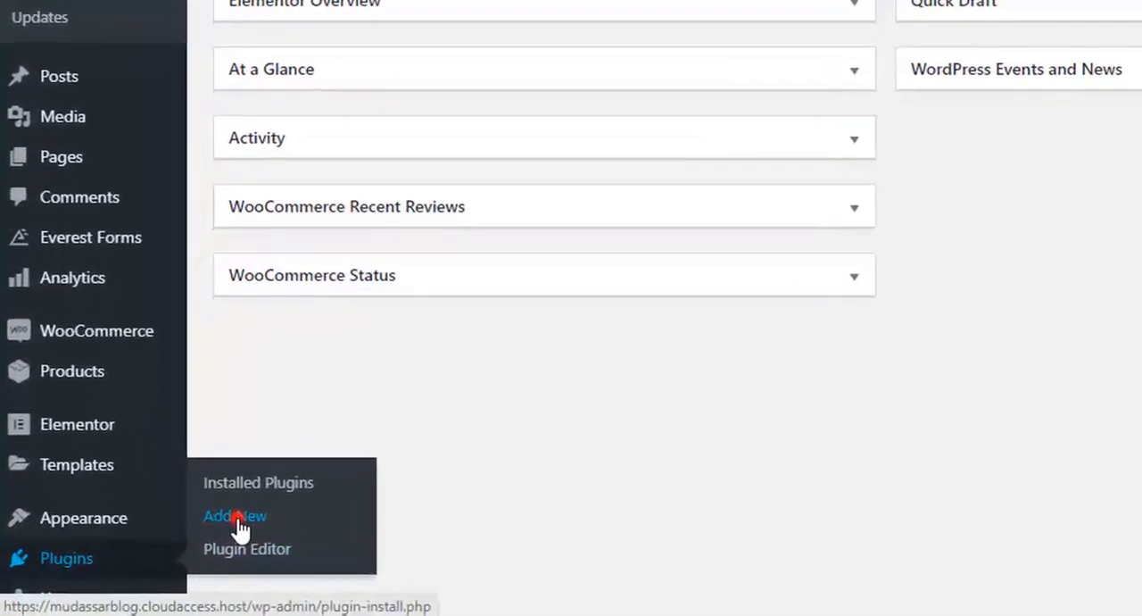
# Search Add Plugins for 'elm header footer' and install the Elementor – Header, Footer & Blocks plugin
pyautogui.click(235, 516)
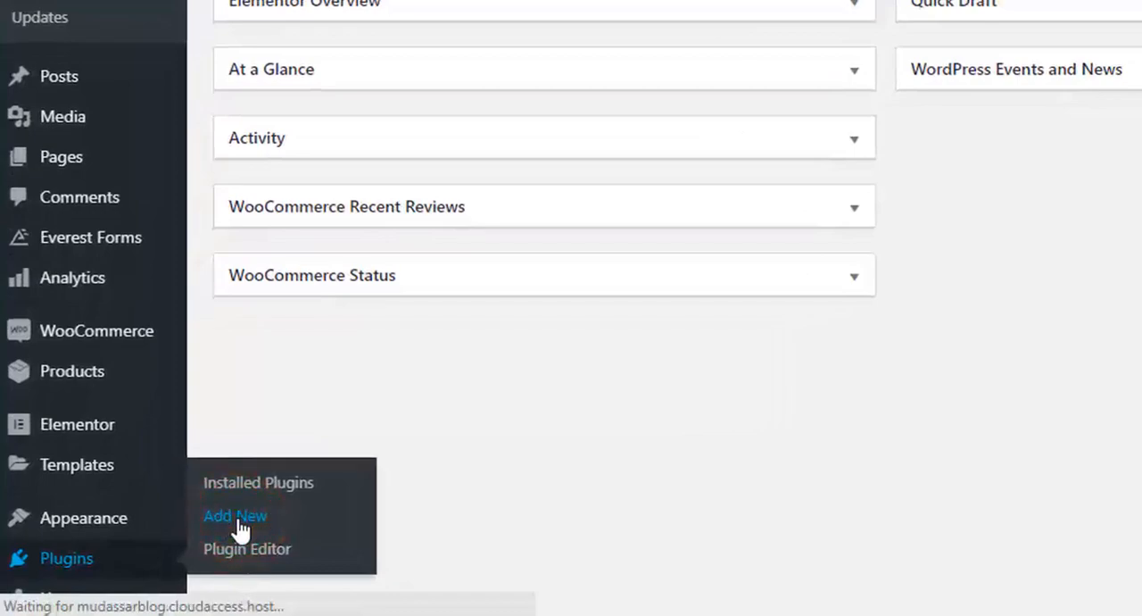
pyautogui.click(236, 516)
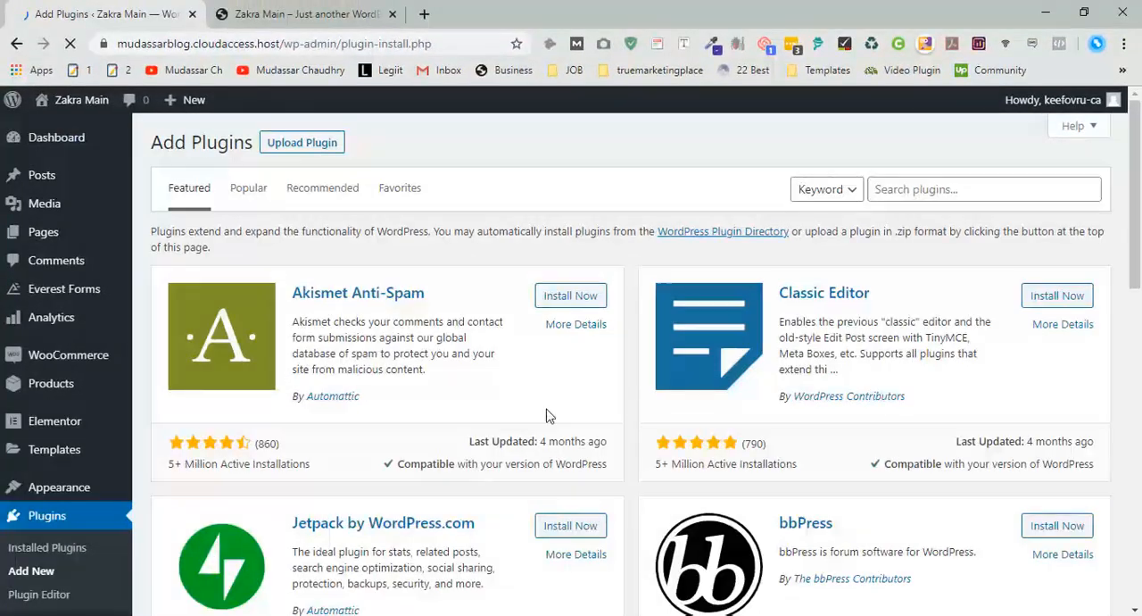
pyautogui.click(985, 189)
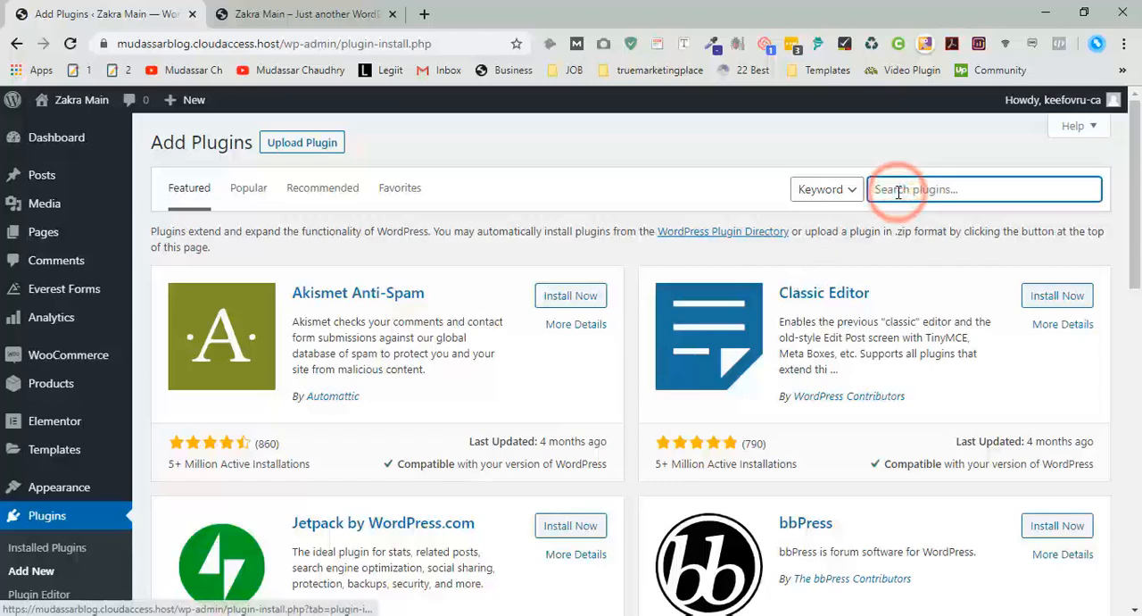
pyautogui.write('elm')
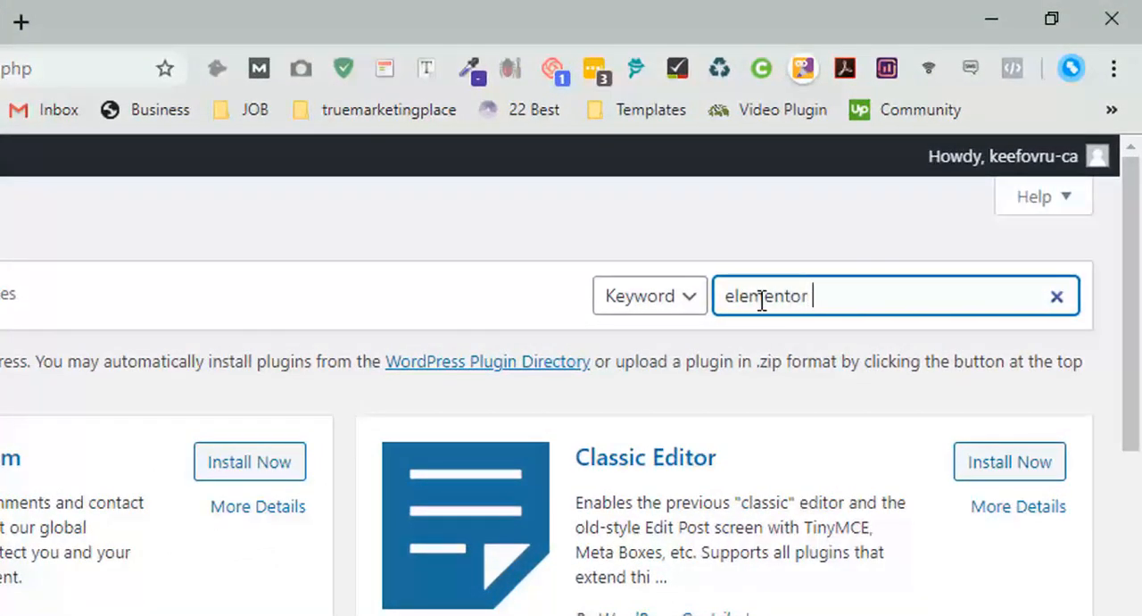
pyautogui.write('header')
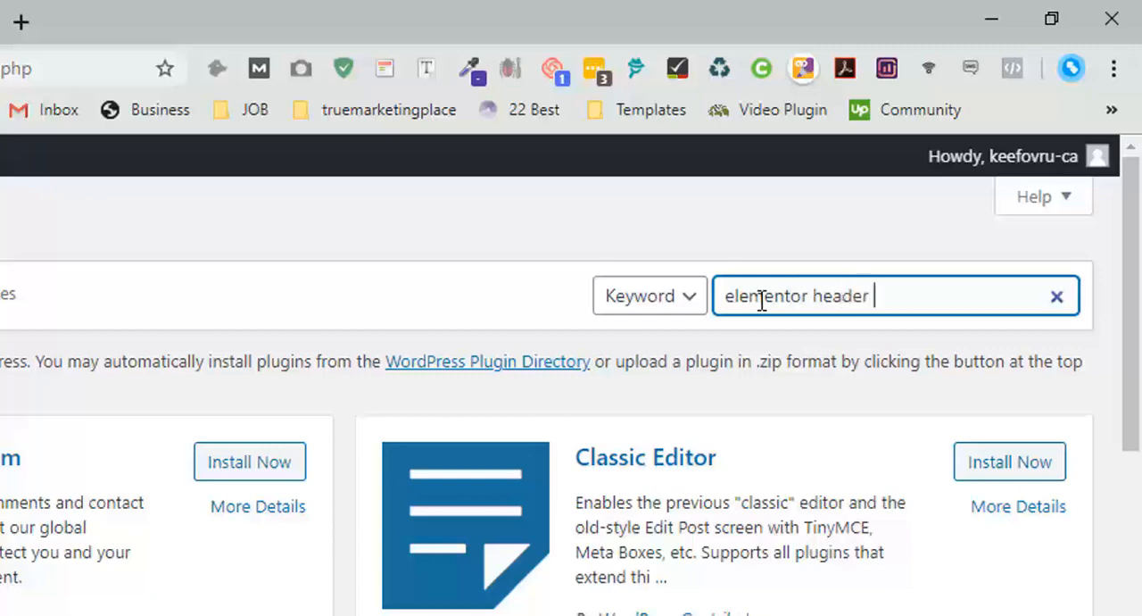
pyautogui.write('footer')
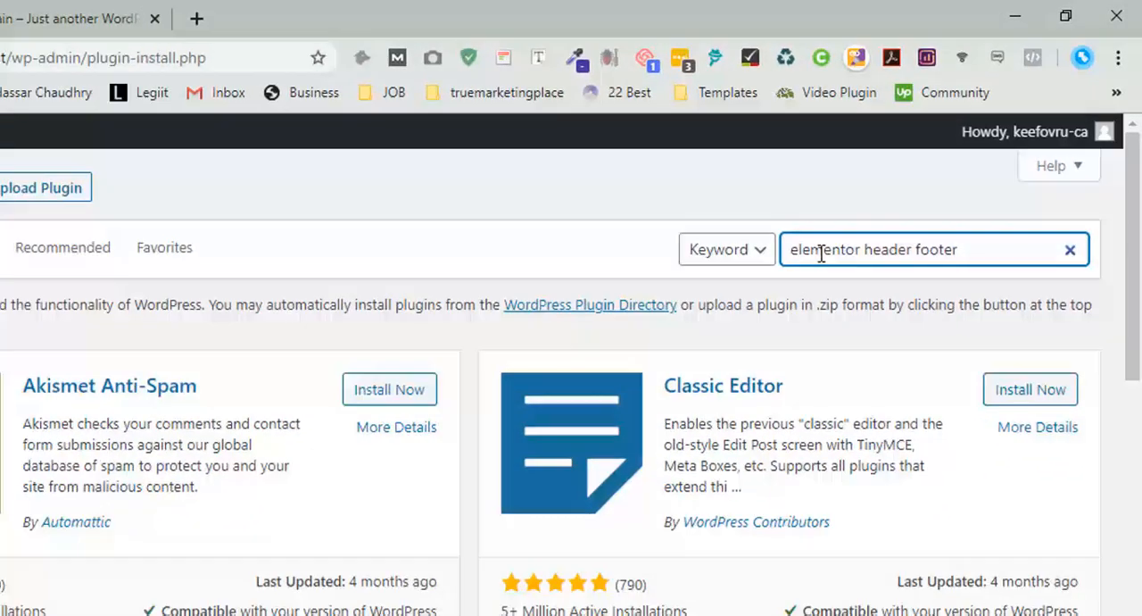
pyautogui.press('Return')
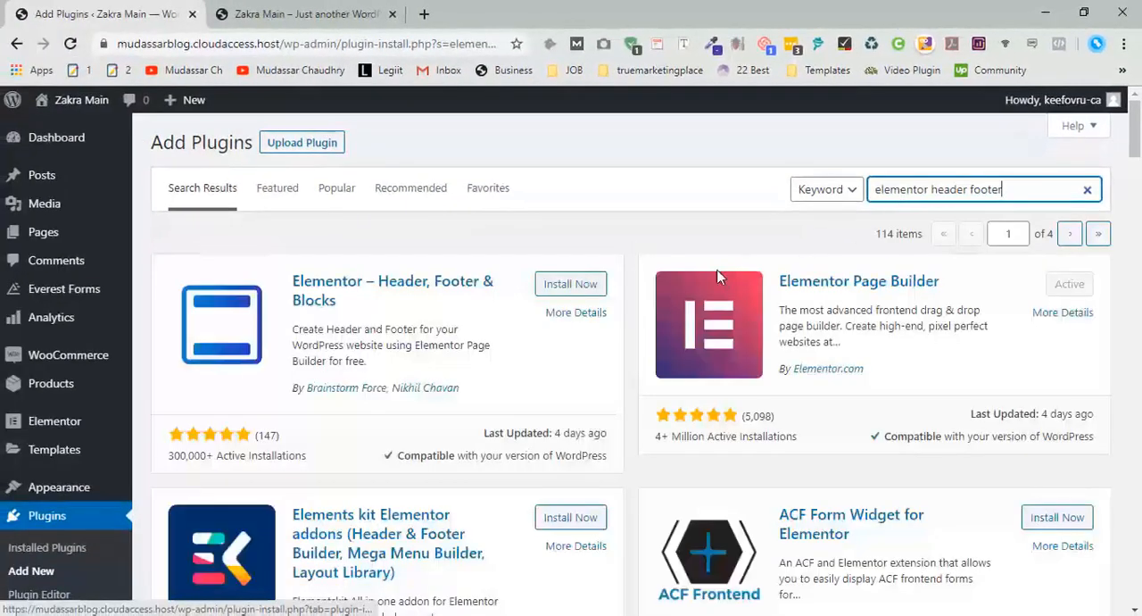
pyautogui.click(571, 282)
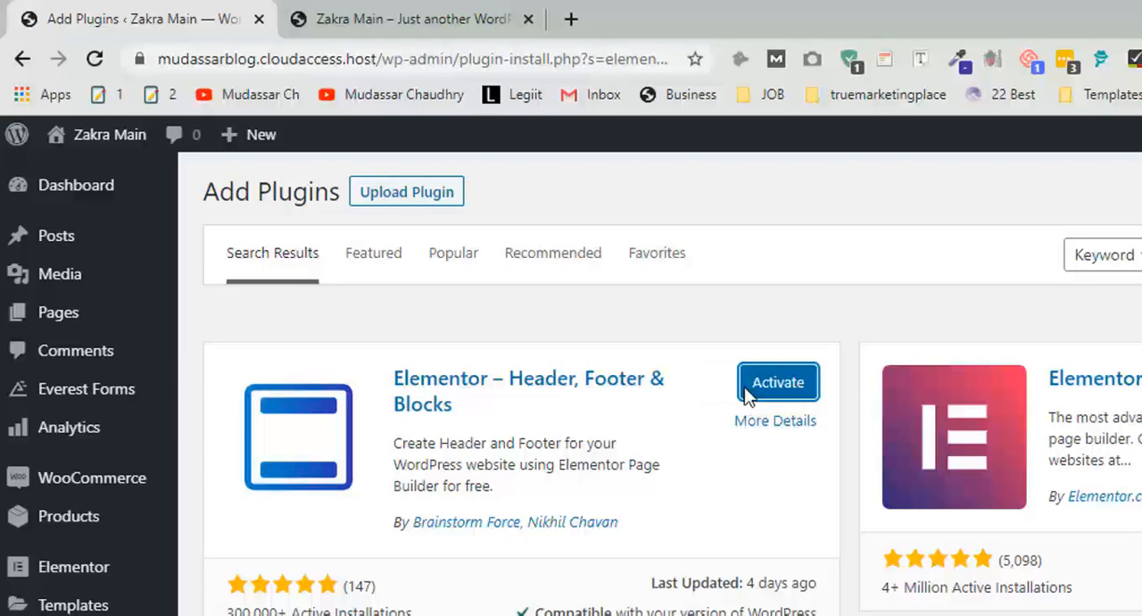
# Activate the Elementor – Header, Footer & Blocks plugin so it appears in the installed plugins list
pyautogui.click(778, 382)
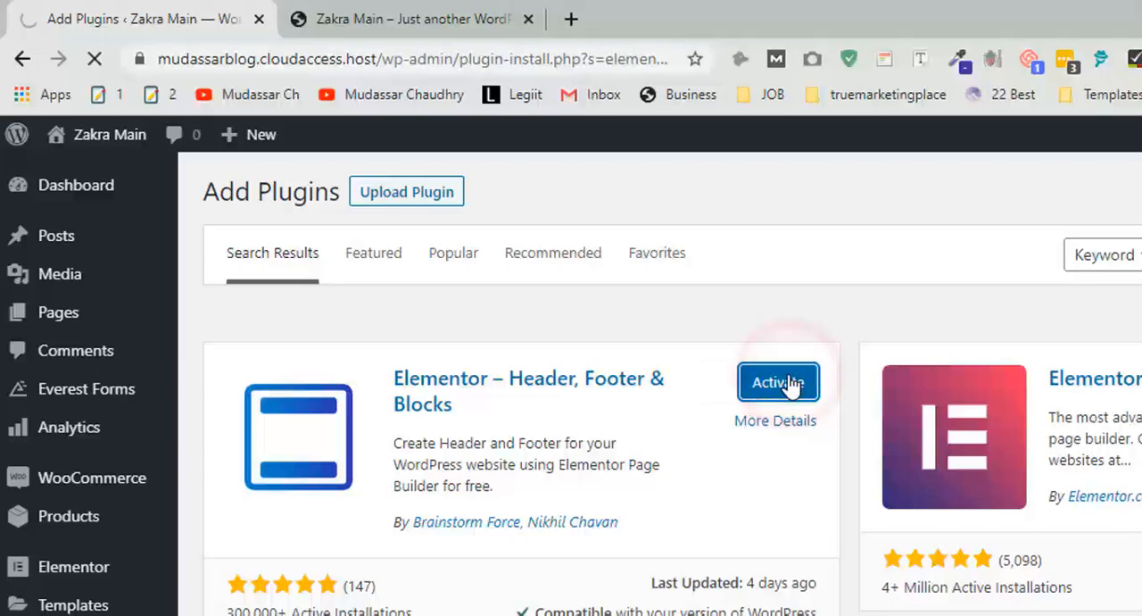
pyautogui.click(778, 382)
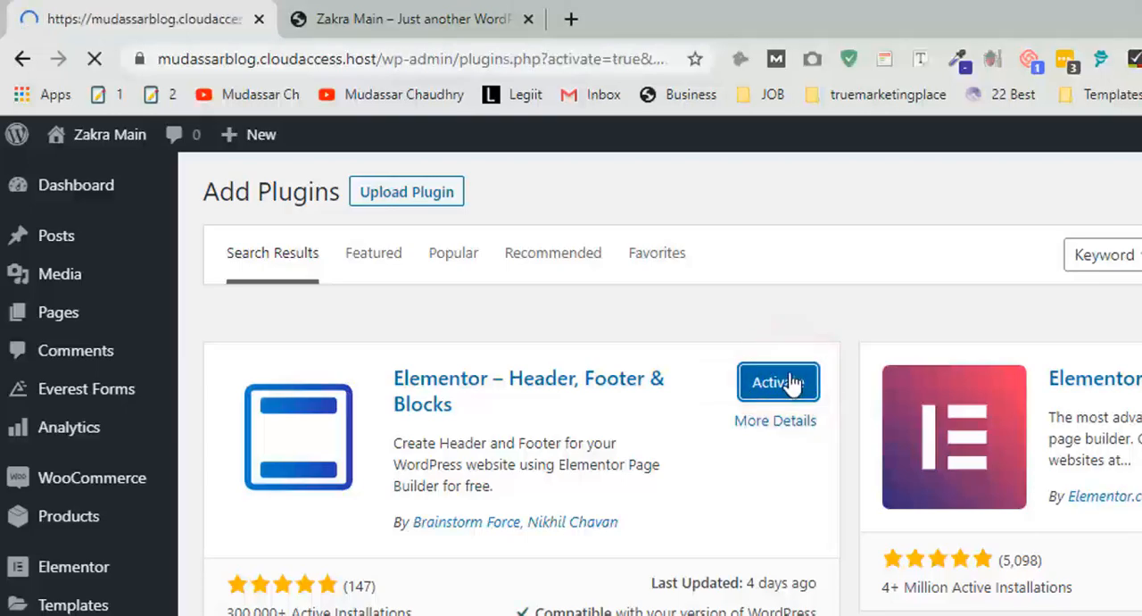
pyautogui.click(778, 382)
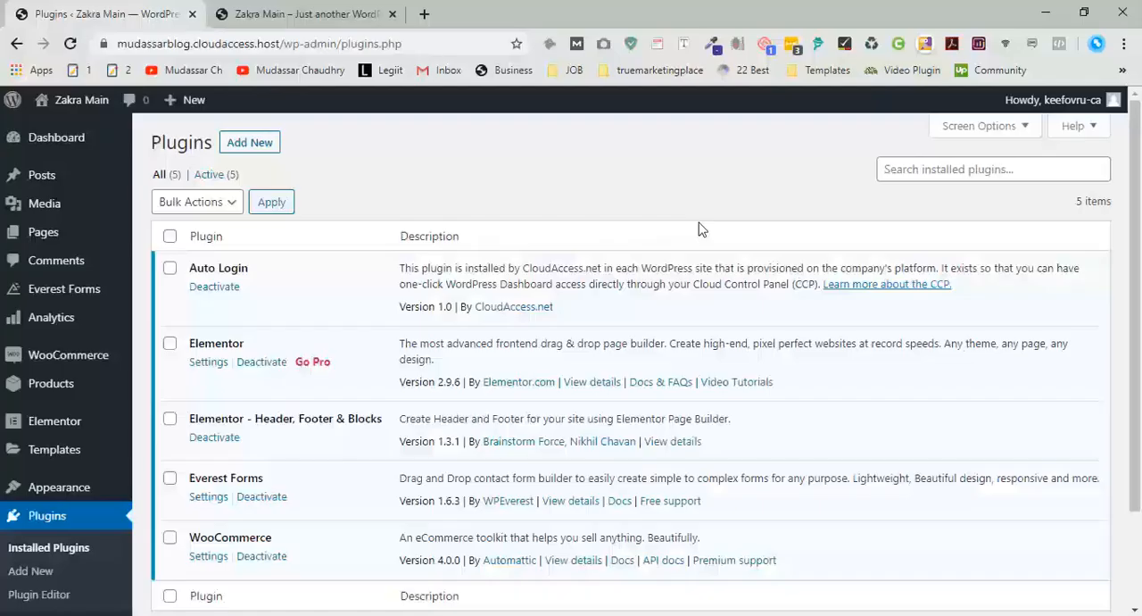
# Create a new Header Footer & Blocks template titled 'New Footer'
pyautogui.scroll(-3)
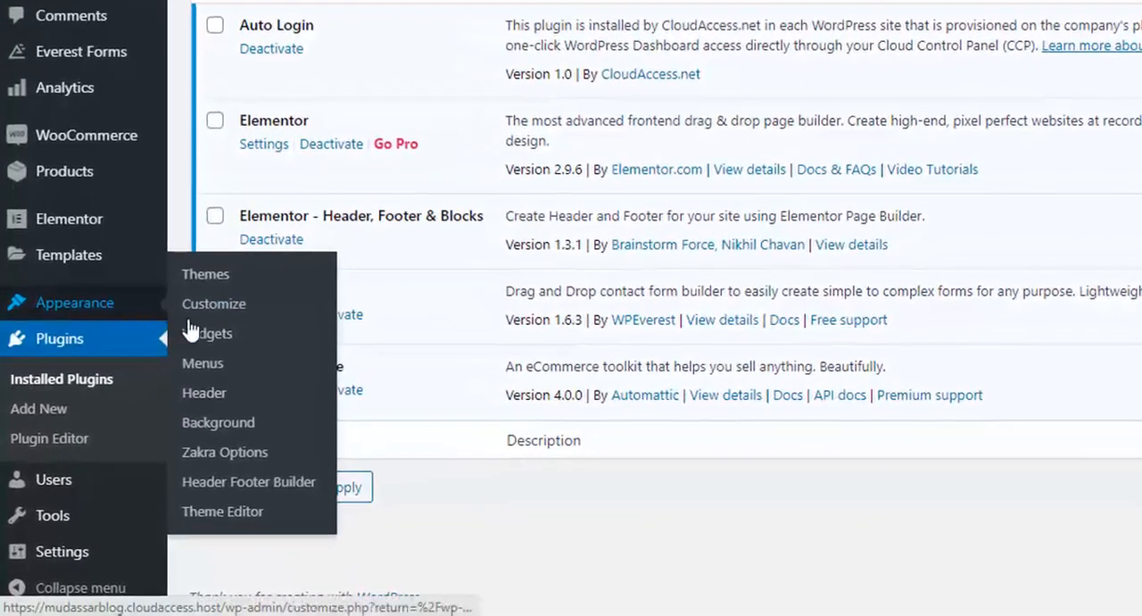
pyautogui.moveTo(247, 482)
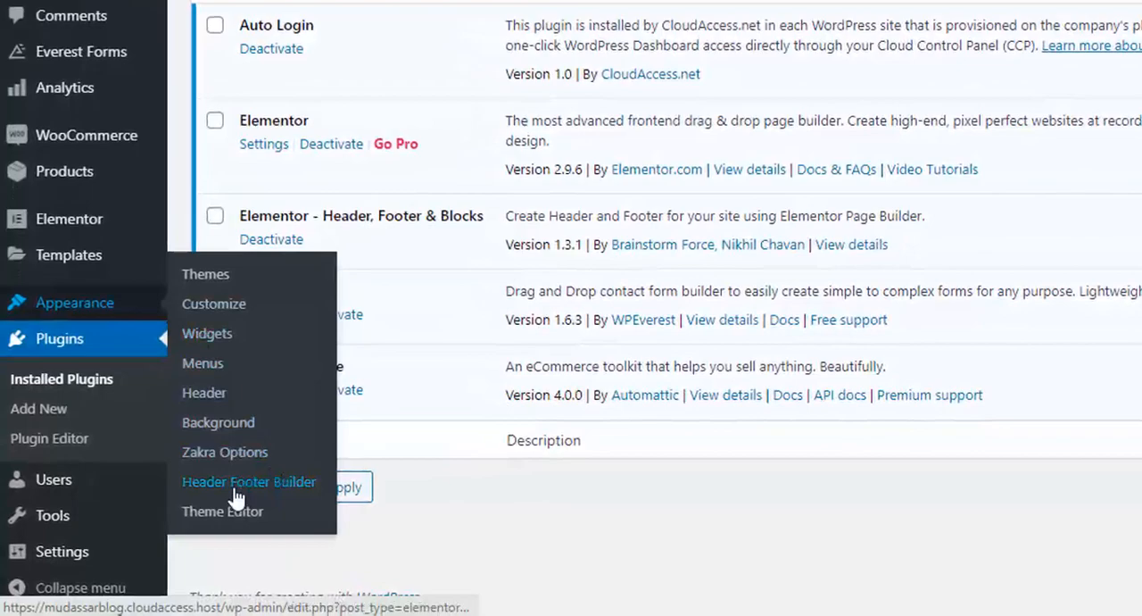
pyautogui.click(248, 481)
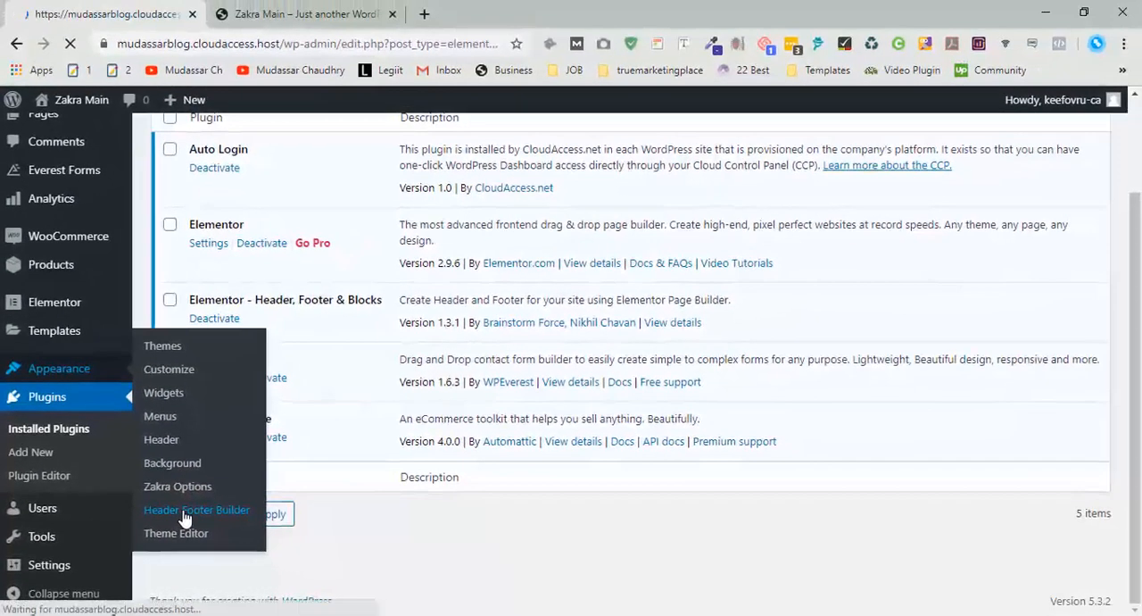
pyautogui.click(197, 511)
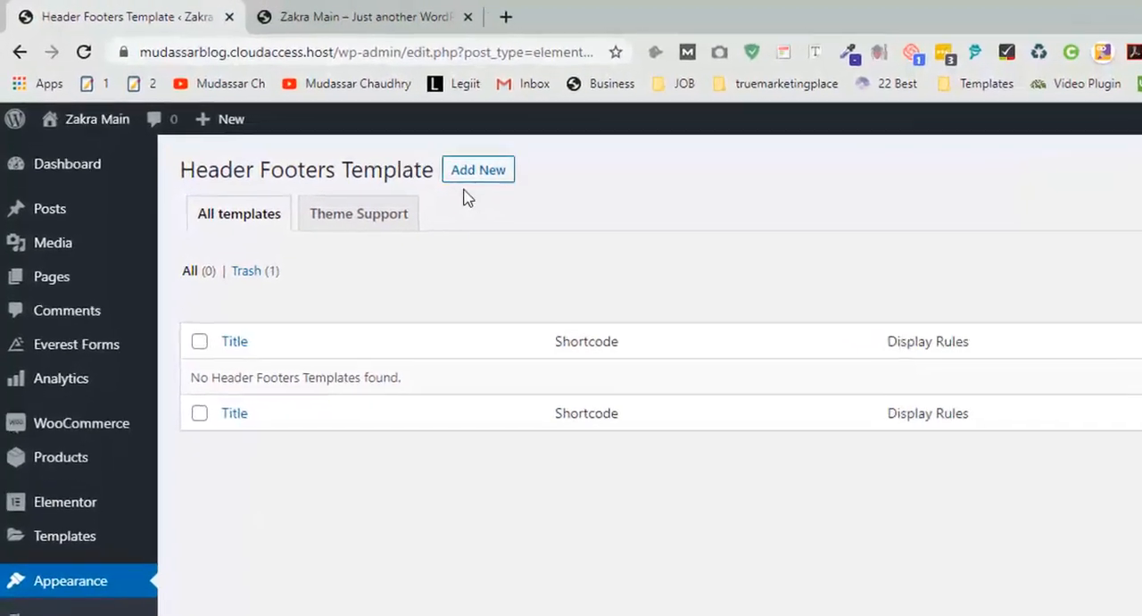
pyautogui.click(478, 169)
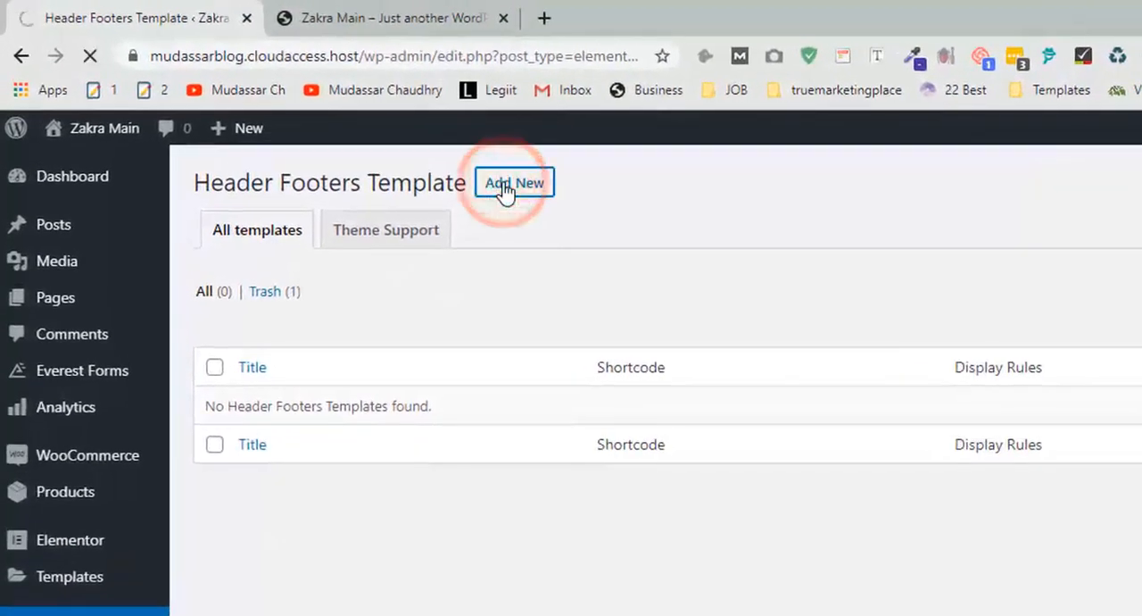
pyautogui.click(514, 182)
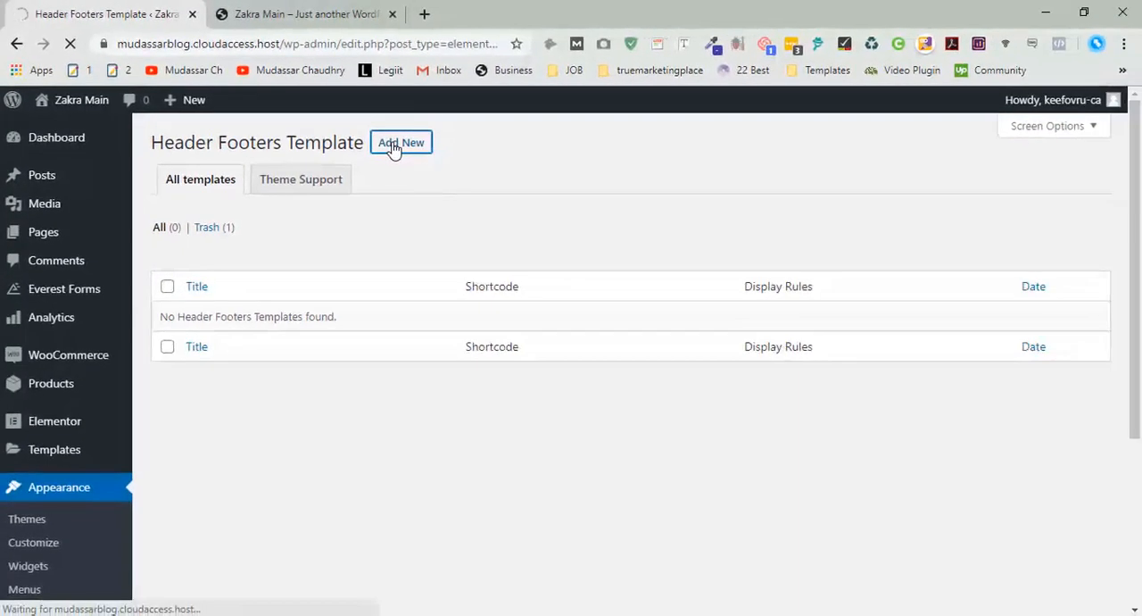
pyautogui.click(400, 143)
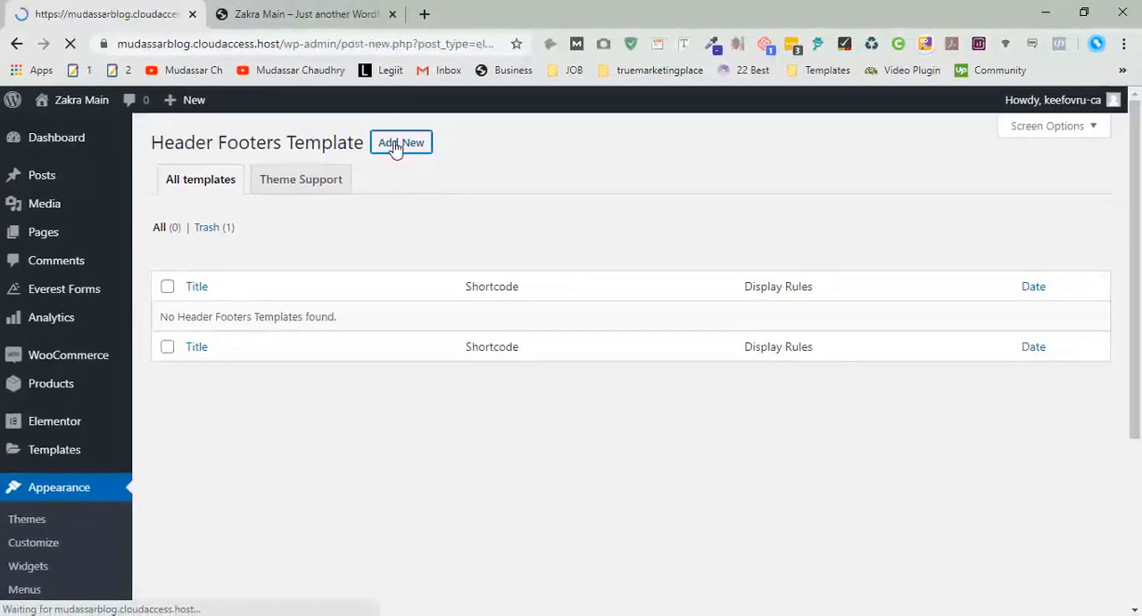
pyautogui.click(400, 143)
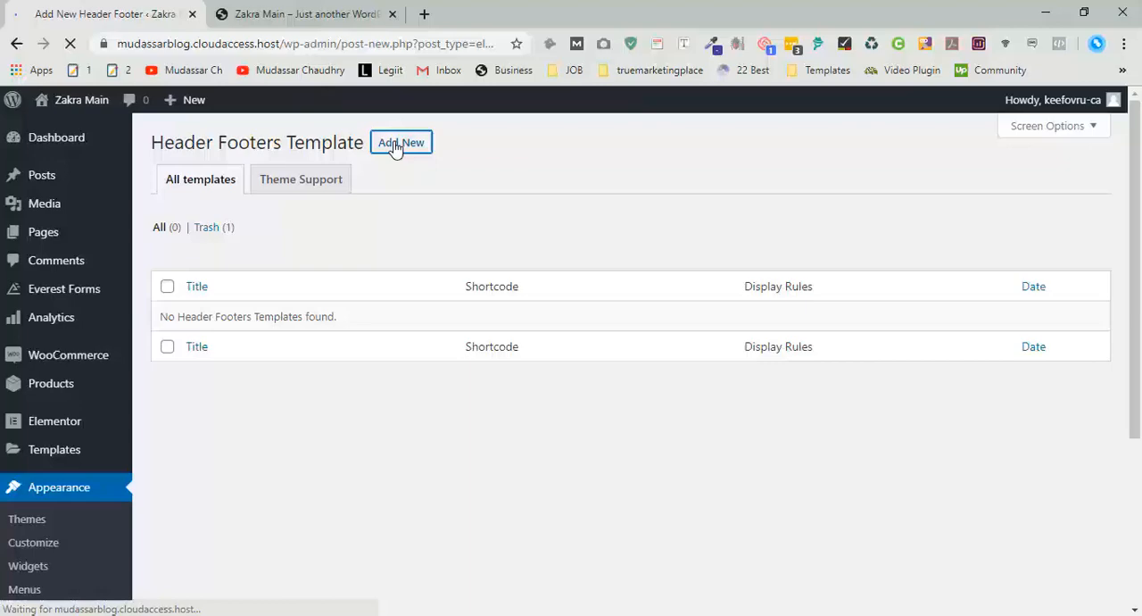
pyautogui.click(399, 143)
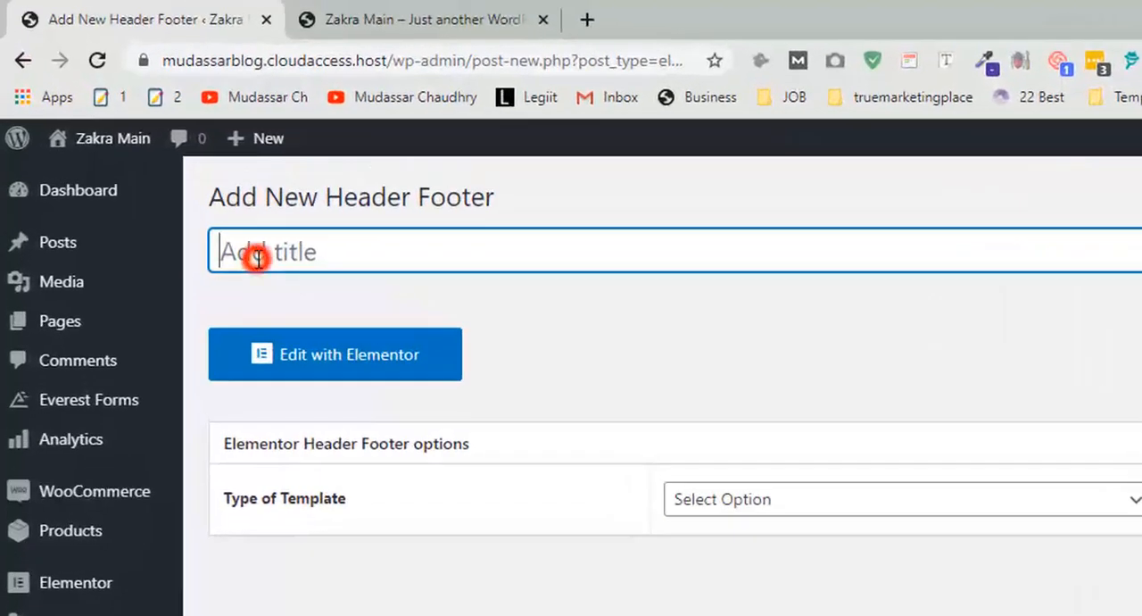
pyautogui.write('Ne')
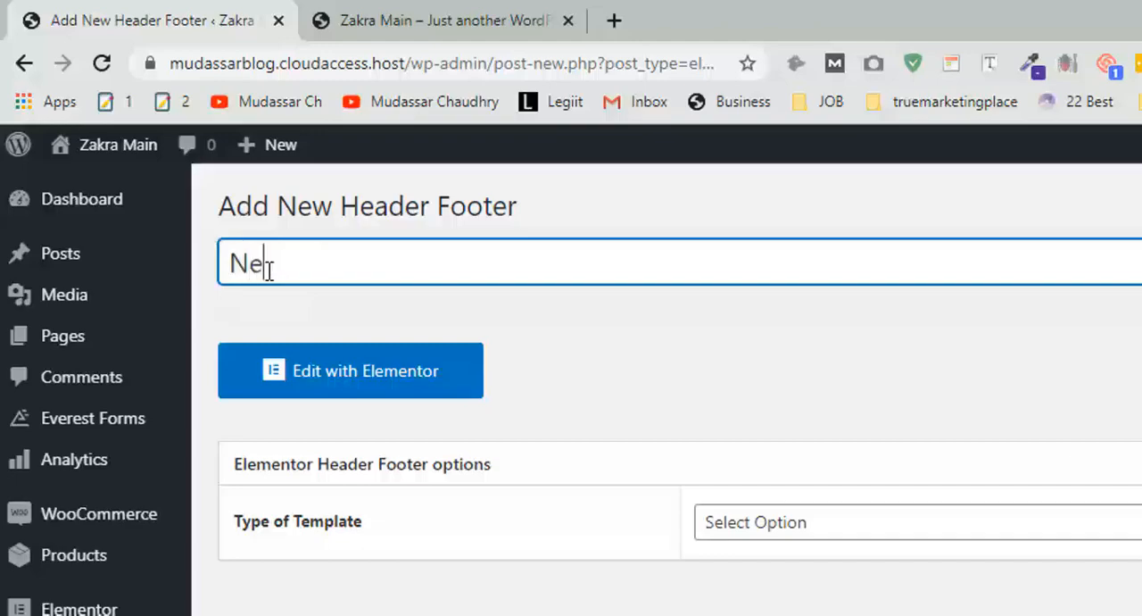
pyautogui.write('w Footer')
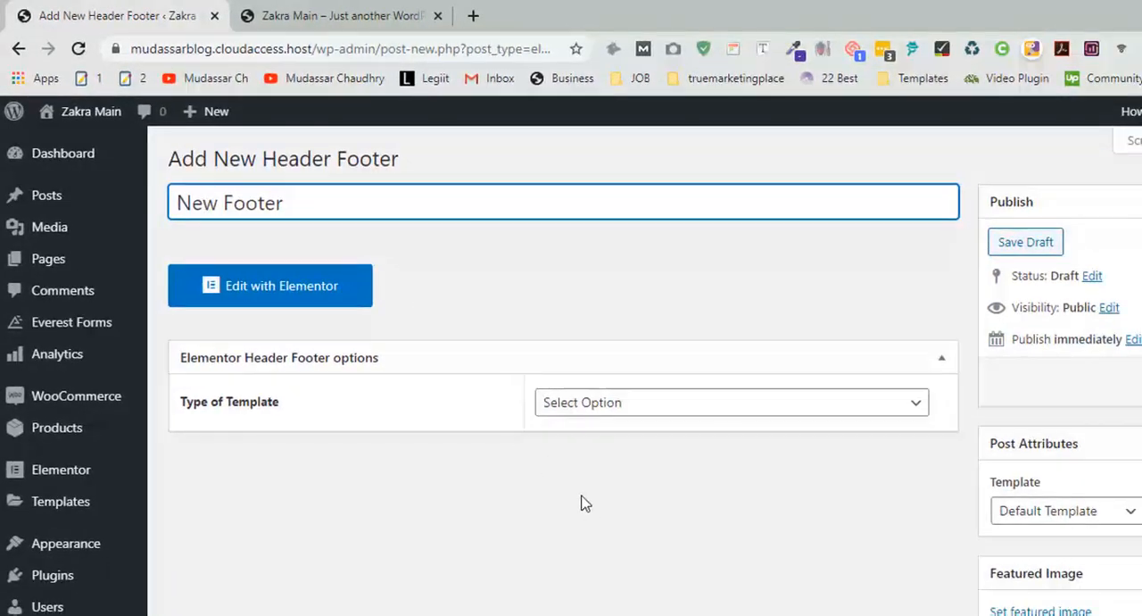
# Set Type to Footer, Display On to Entire Website, page template to Elementor Canvas, and publish it
pyautogui.click(730, 401)
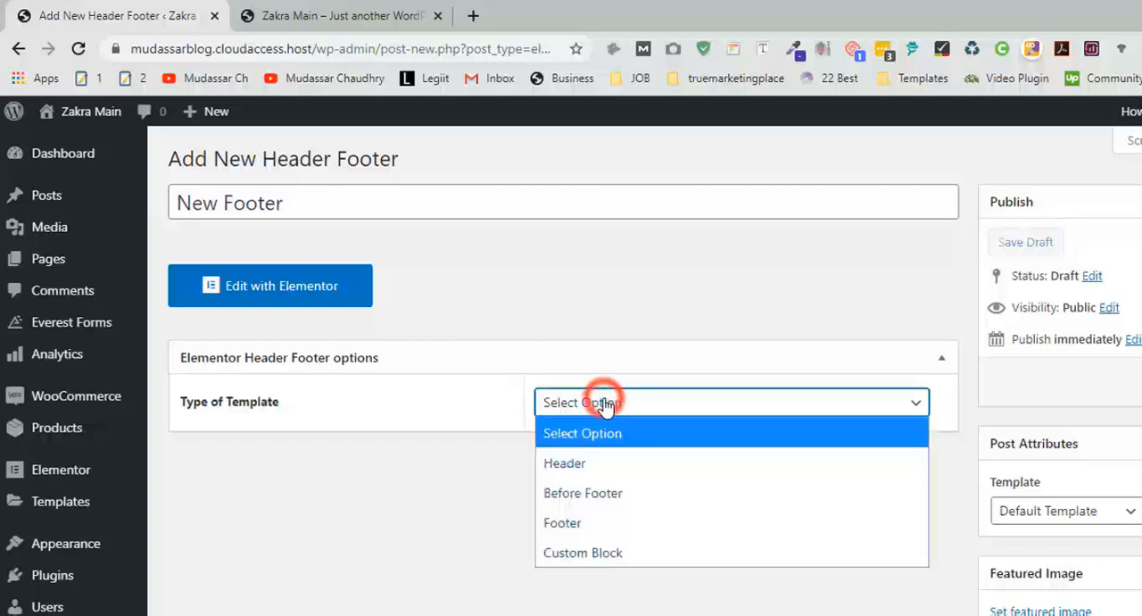
pyautogui.moveTo(562, 521)
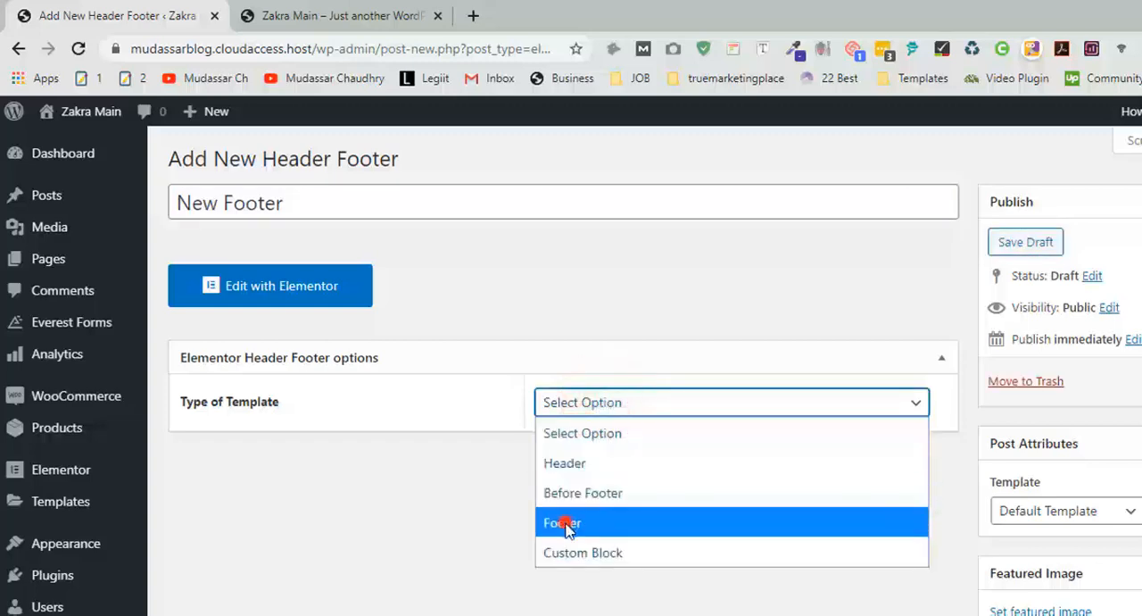
pyautogui.click(560, 520)
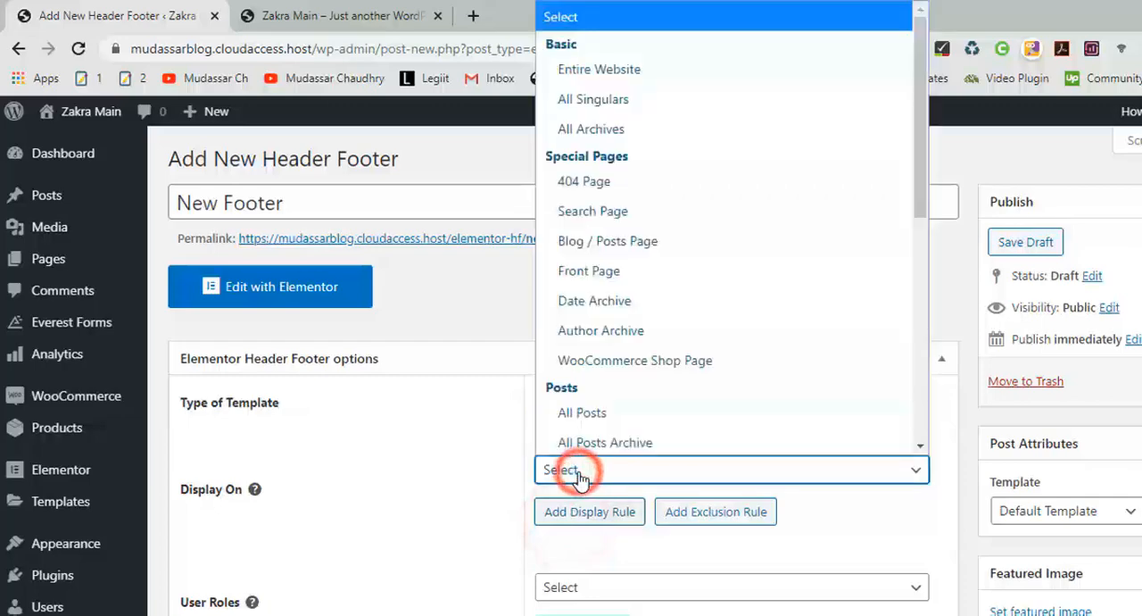
pyautogui.click(599, 68)
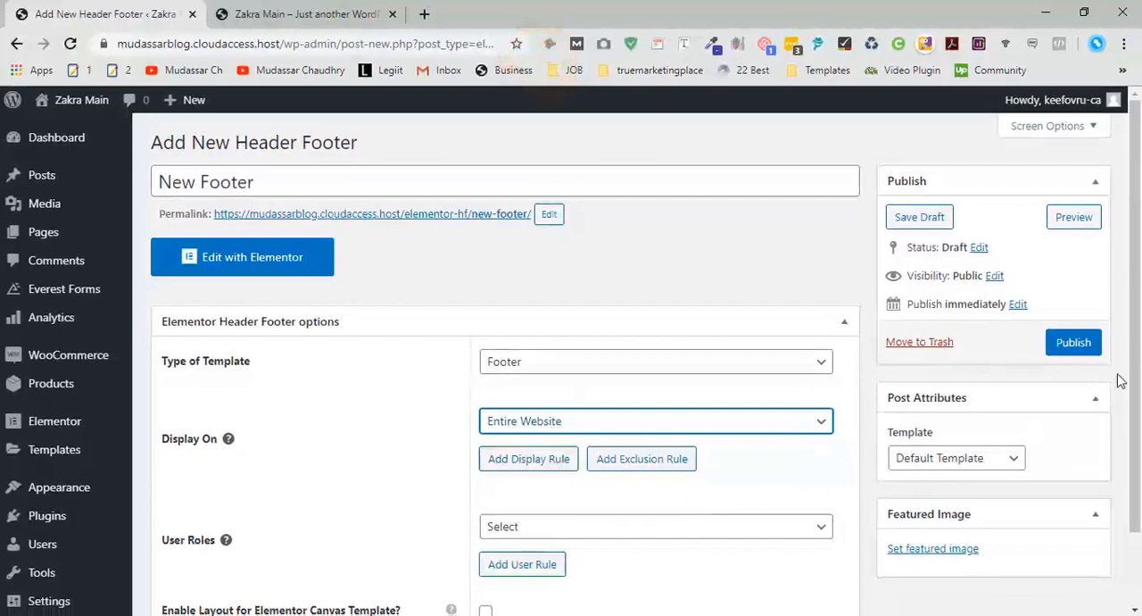
pyautogui.scroll(-3)
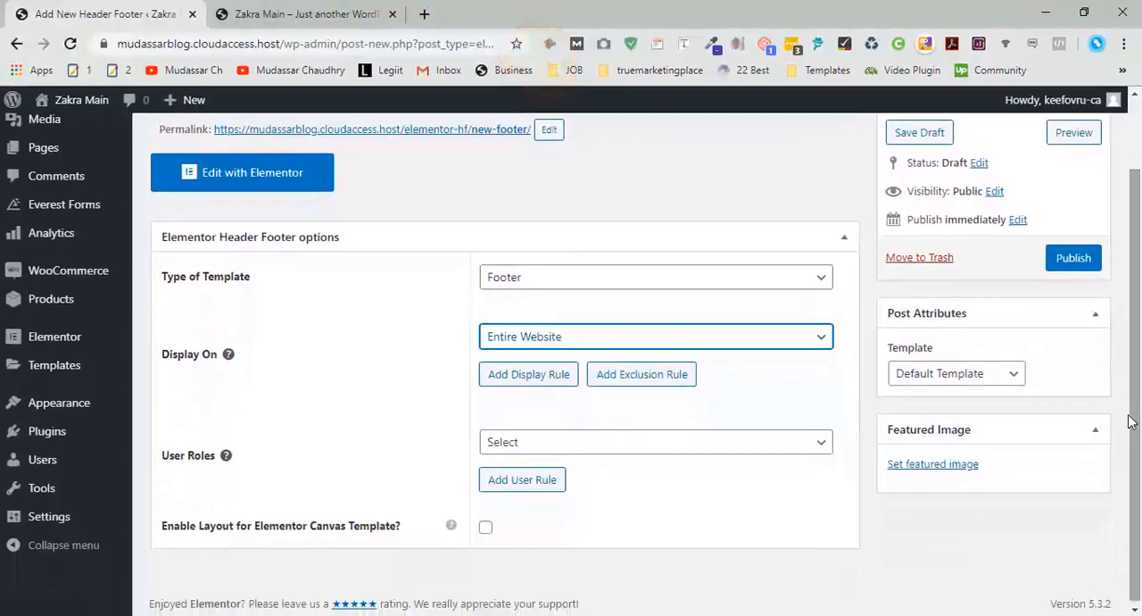
pyautogui.click(954, 373)
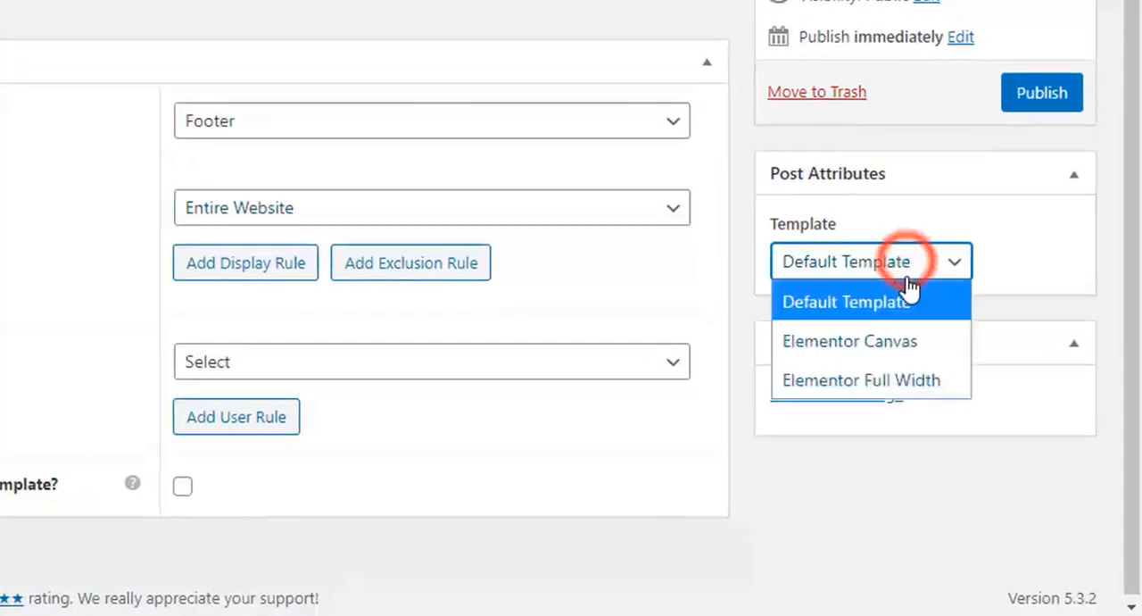
pyautogui.click(849, 340)
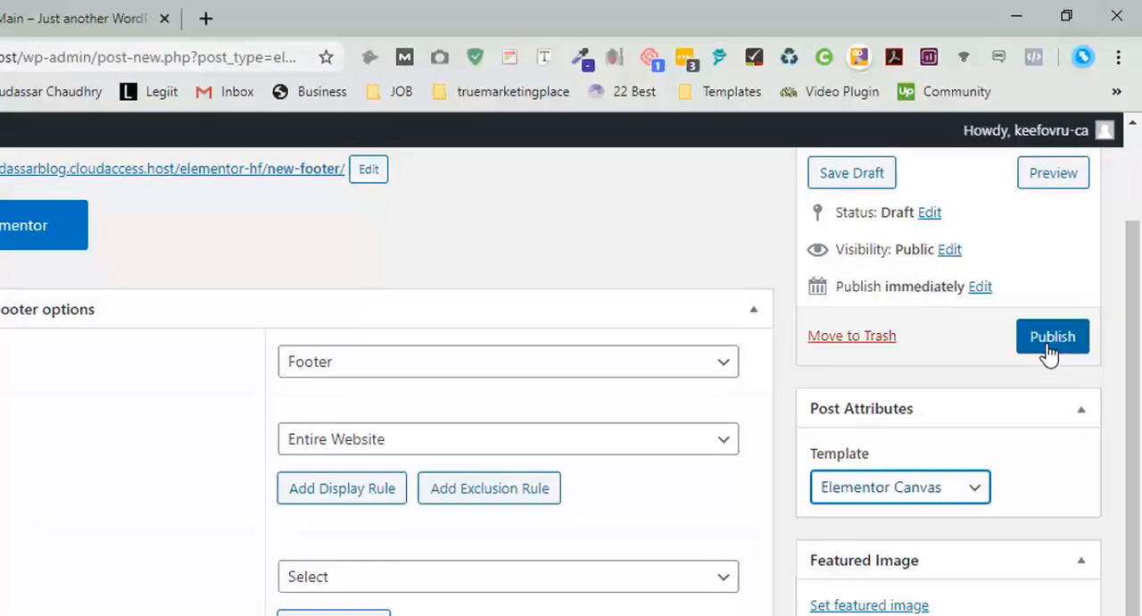
pyautogui.click(1052, 336)
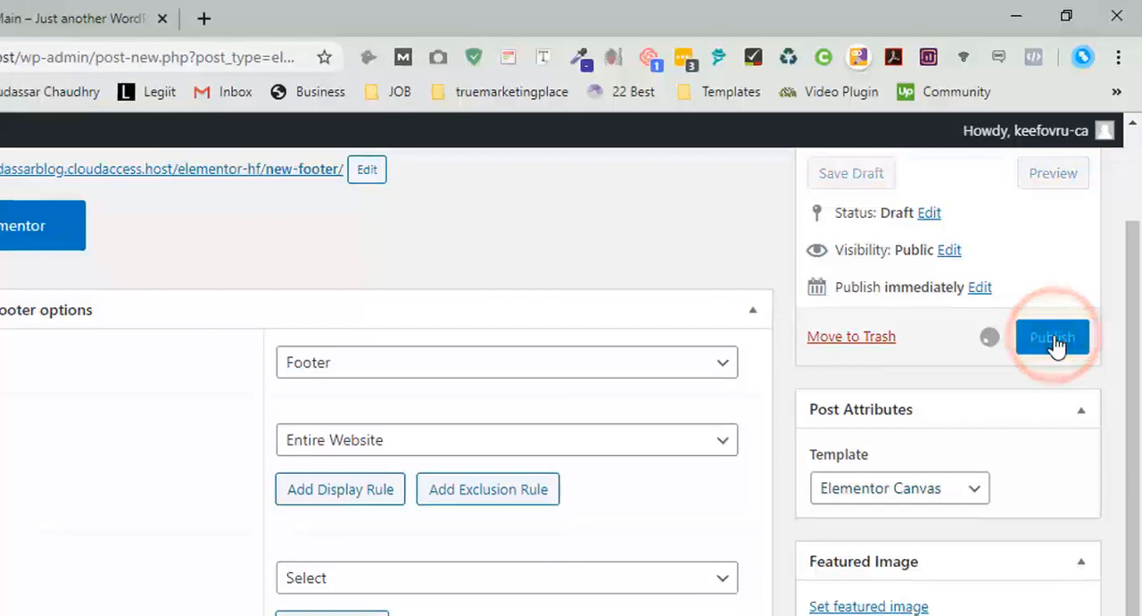
pyautogui.click(1053, 335)
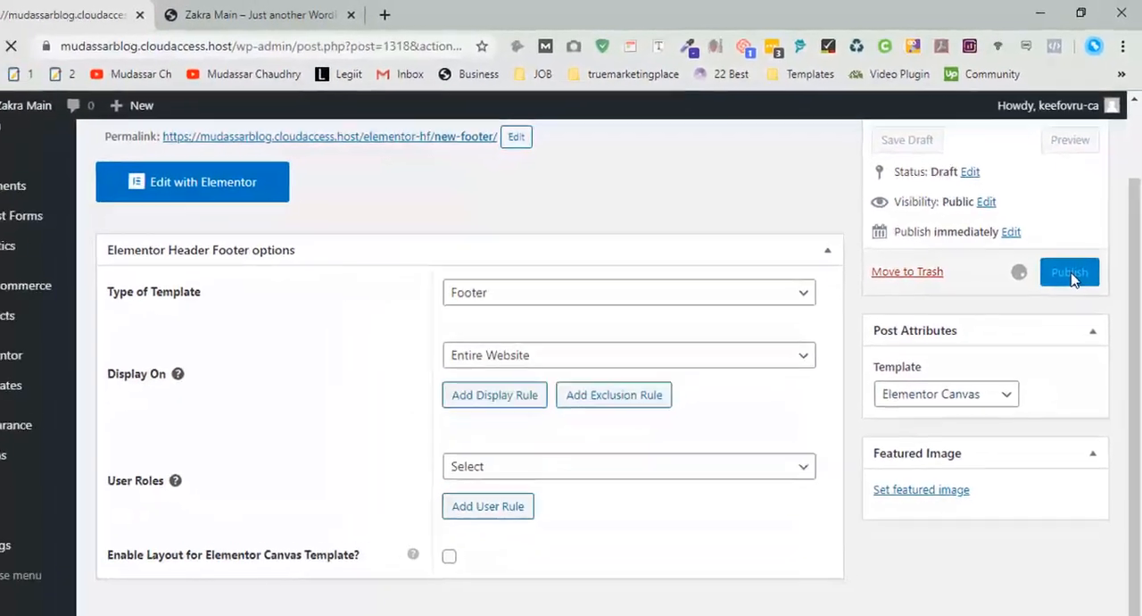
pyautogui.click(1068, 271)
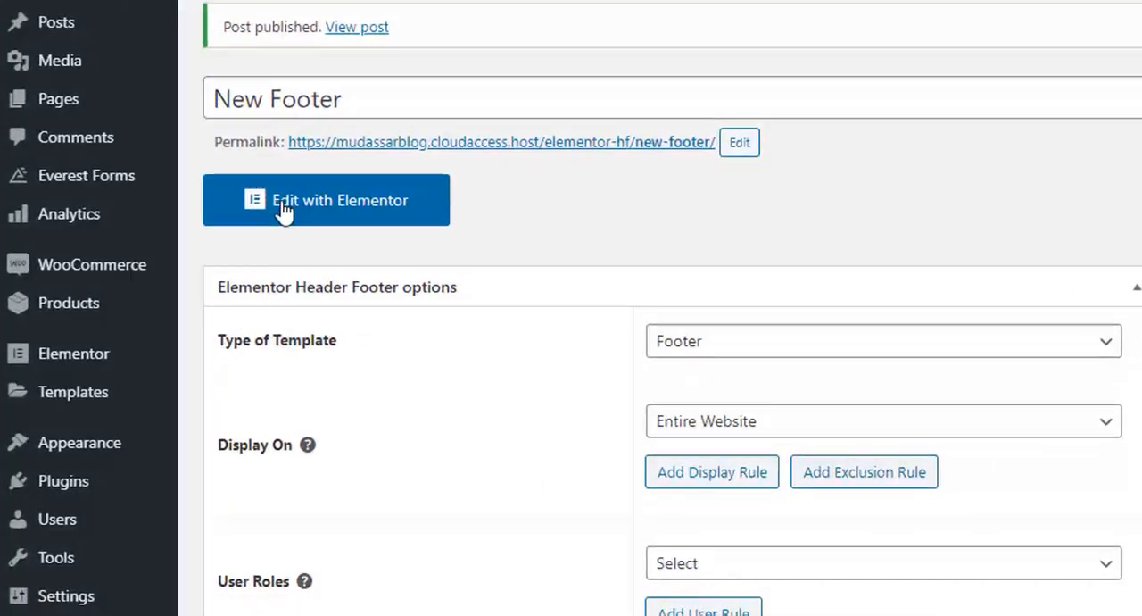
# Edit the footer with Elementor and start a template import from the library's My Templates
pyautogui.click(324, 200)
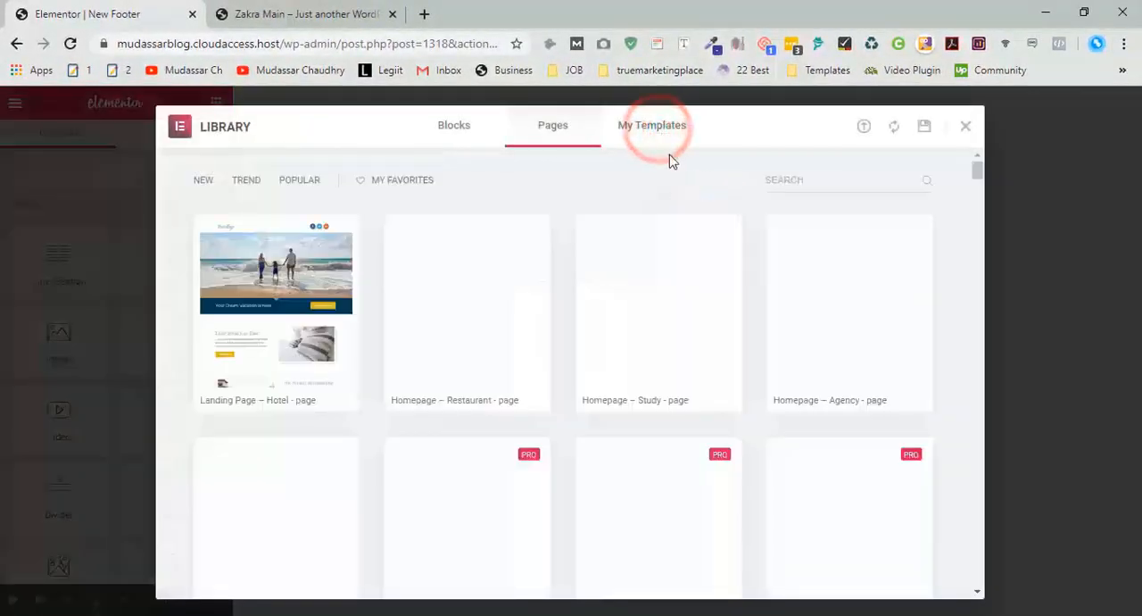
pyautogui.click(653, 125)
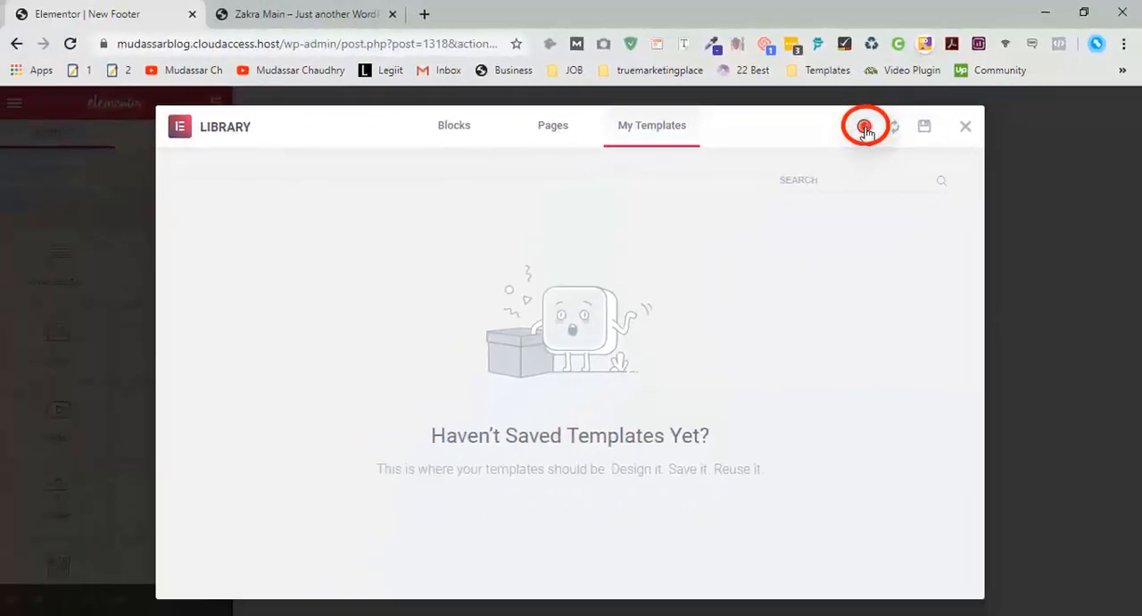
pyautogui.click(863, 125)
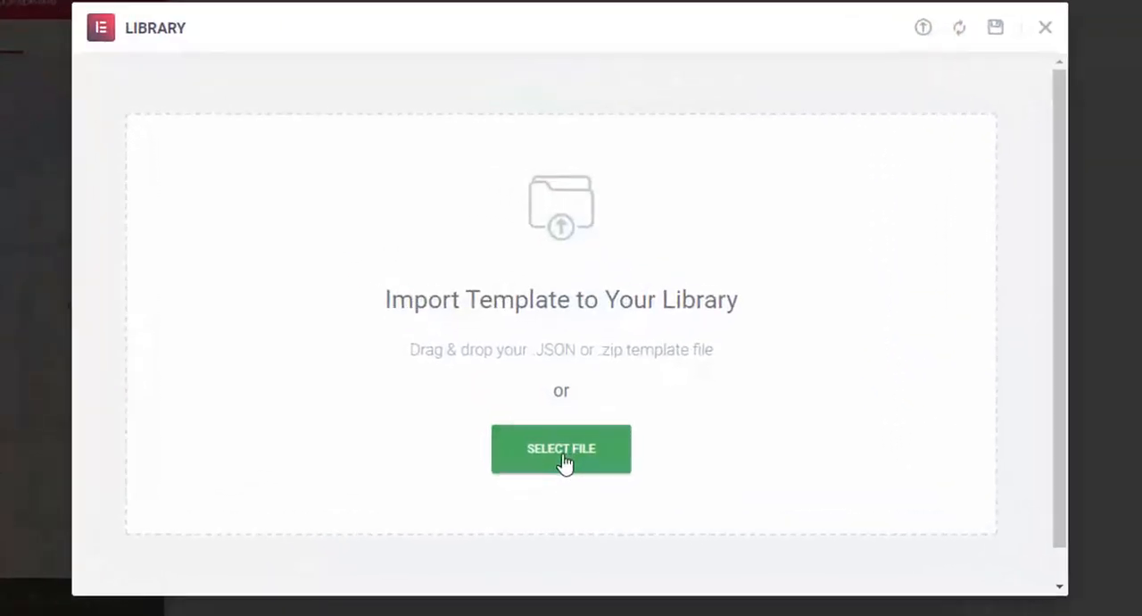
pyautogui.click(560, 448)
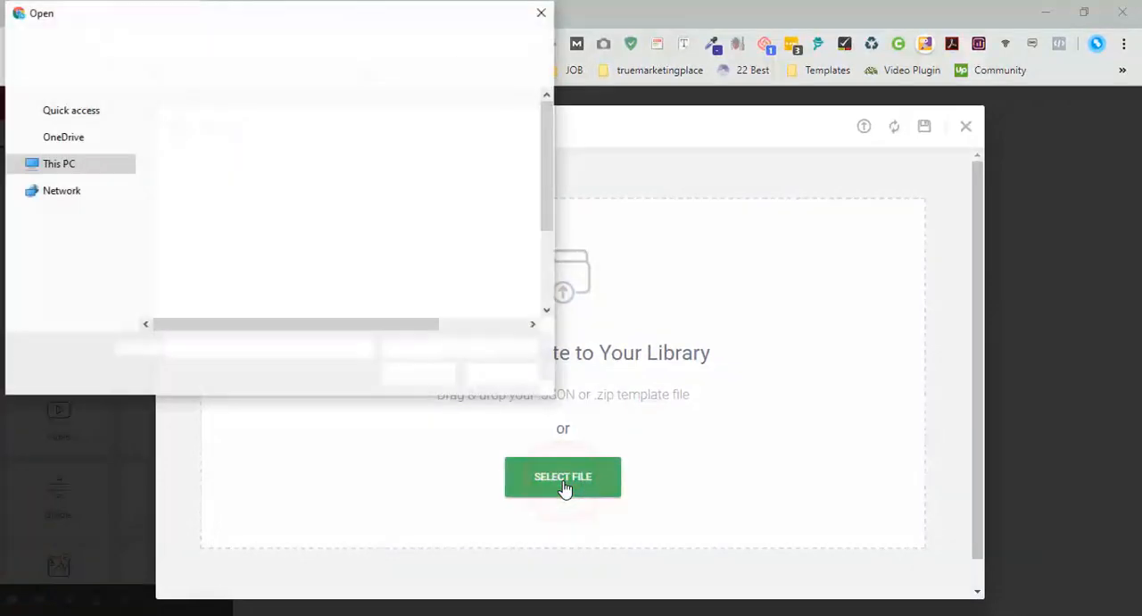
# Import MCED Footer 15.json from the Downloads folder into the saved templates library
pyautogui.click(562, 475)
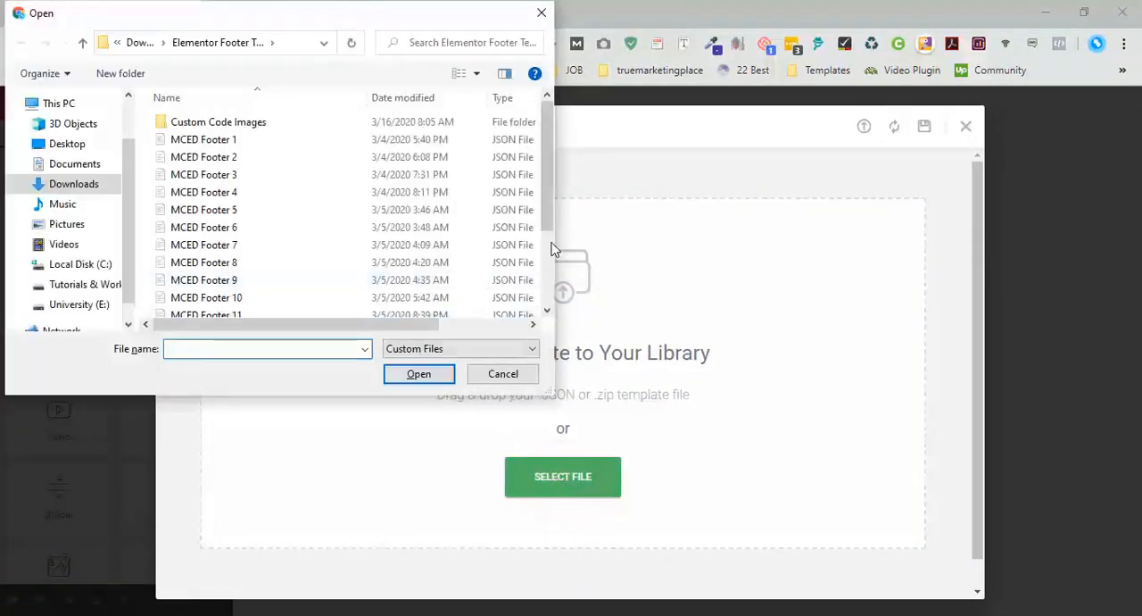
pyautogui.scroll(-3)
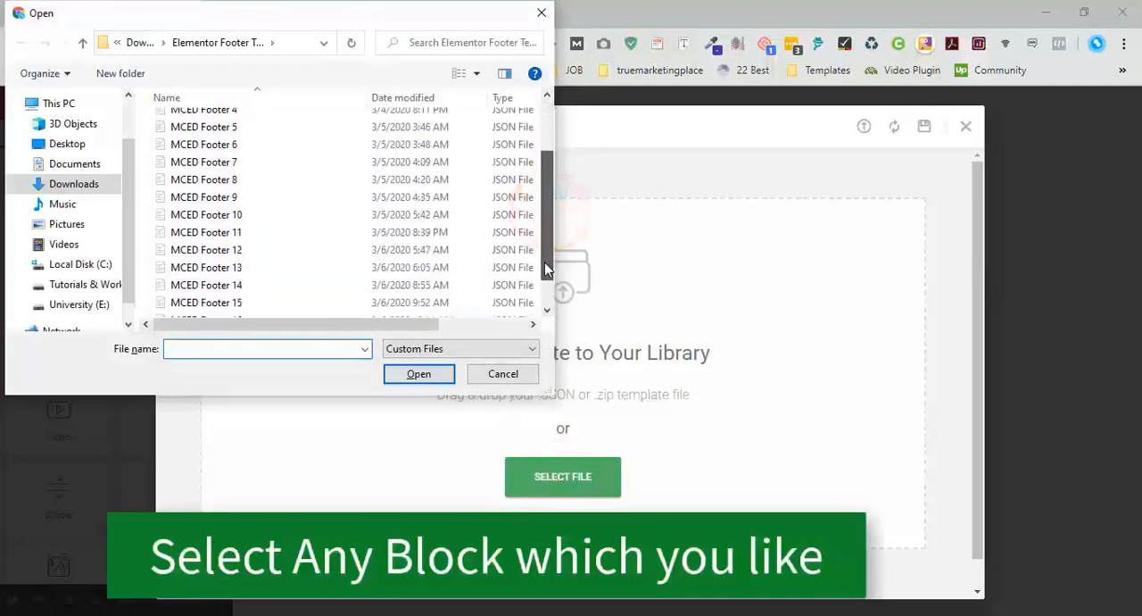
pyautogui.scroll(-3)
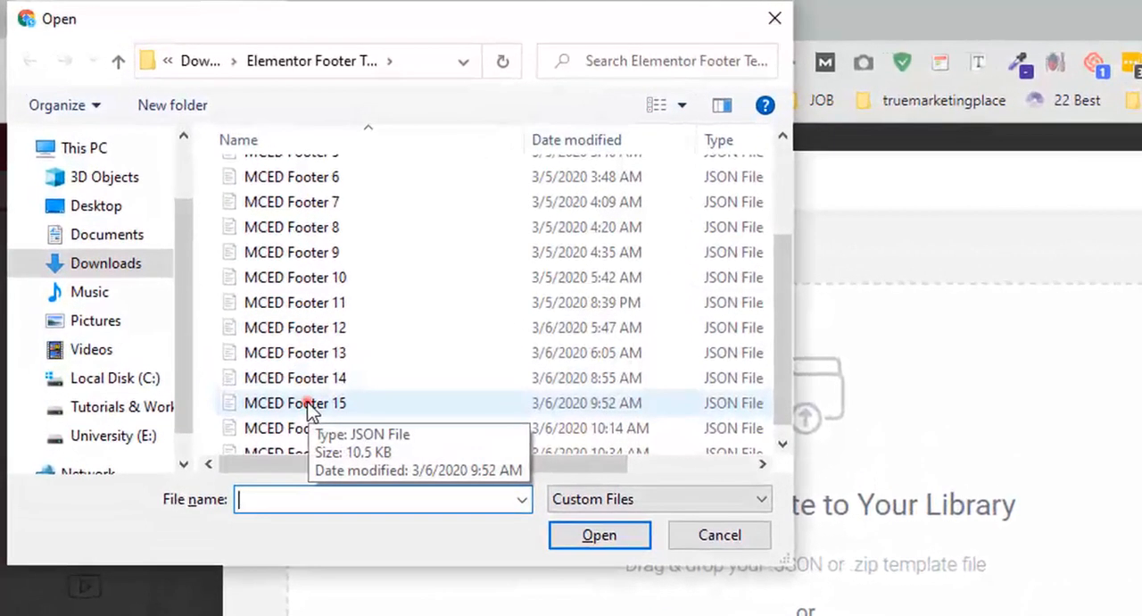
pyautogui.click(294, 403)
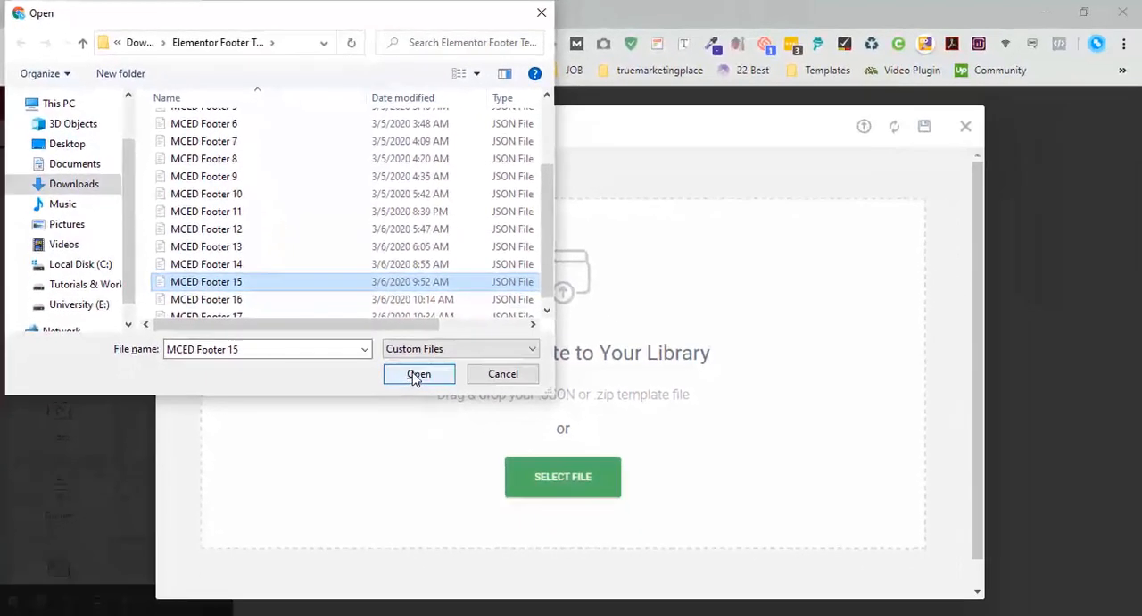
pyautogui.click(417, 373)
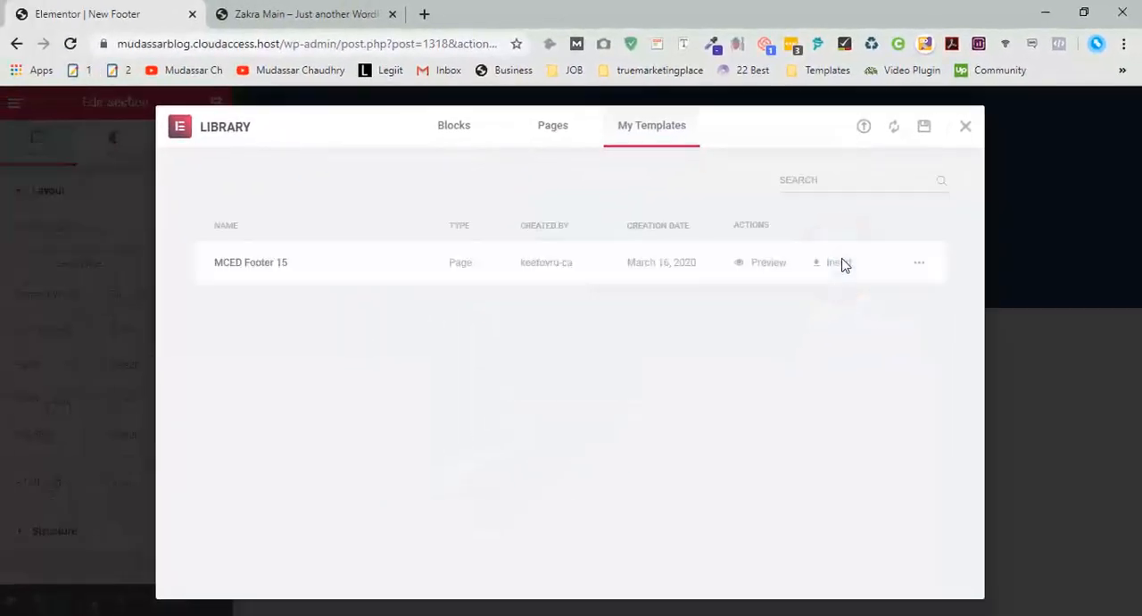
# Insert MCED Footer 15 with its Product, Company, Help Center and Partners columns and update the footer
pyautogui.click(835, 261)
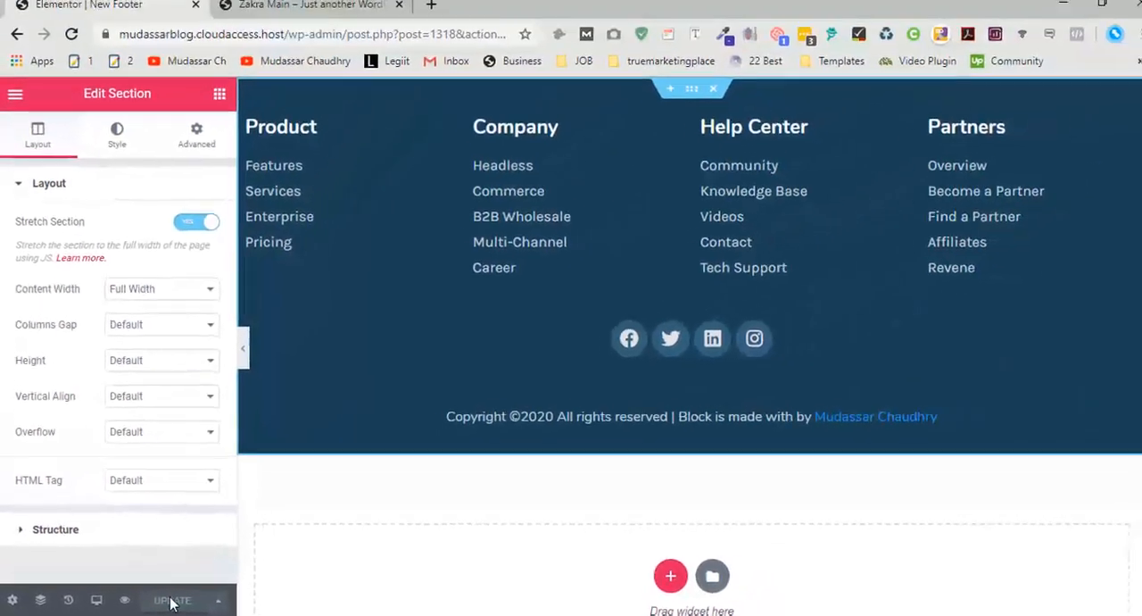
pyautogui.click(282, 166)
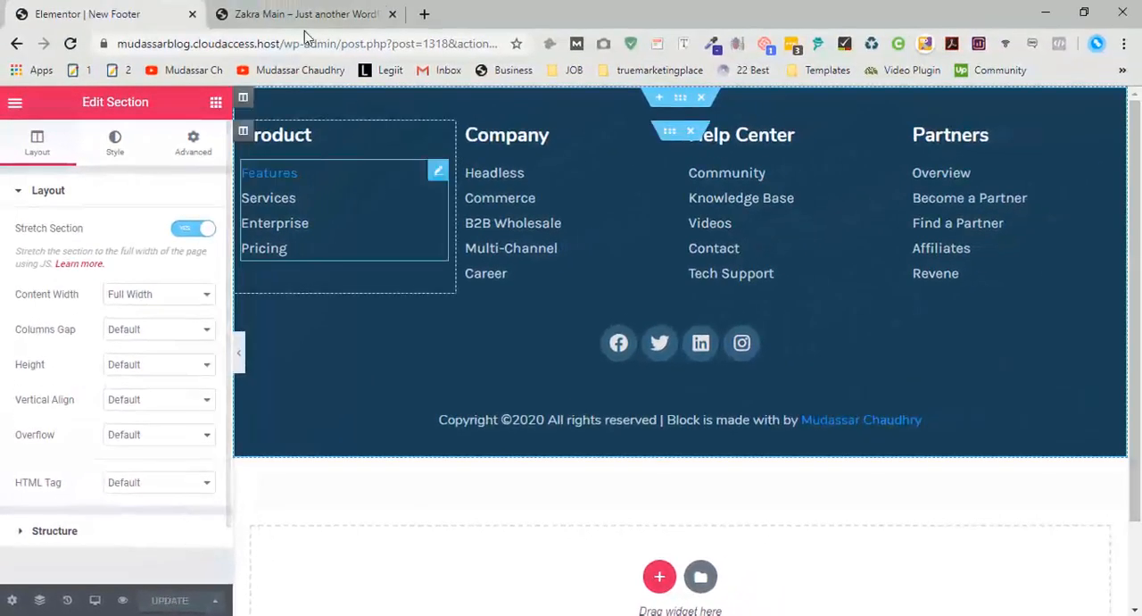
# Reload the live Zakra site so the new four-column footer replaces the default theme footer
pyautogui.click(305, 15)
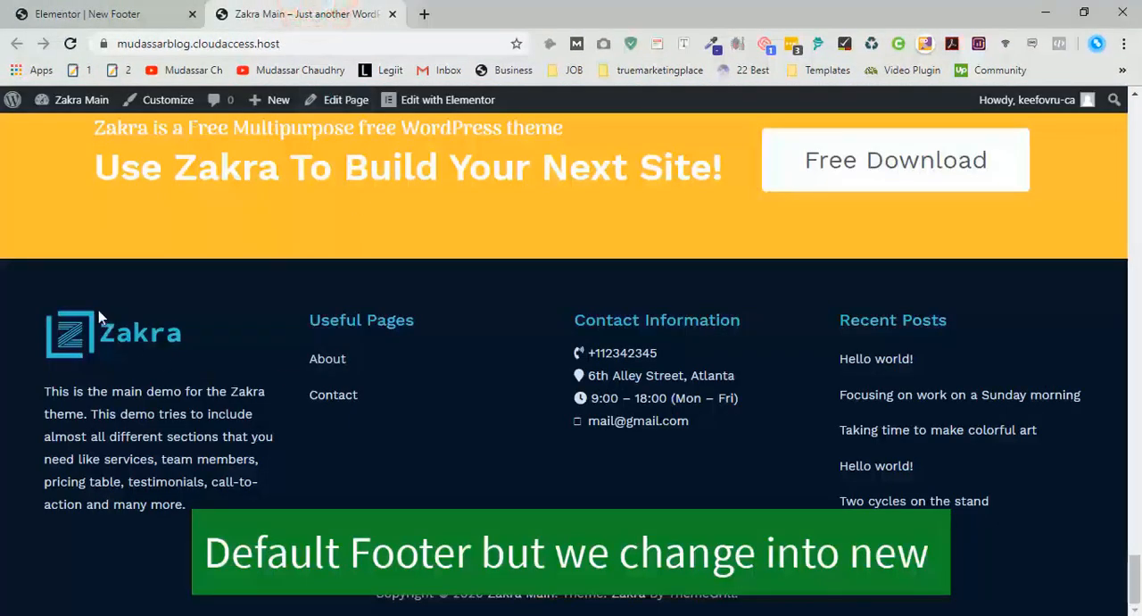
pyautogui.moveTo(200, 294)
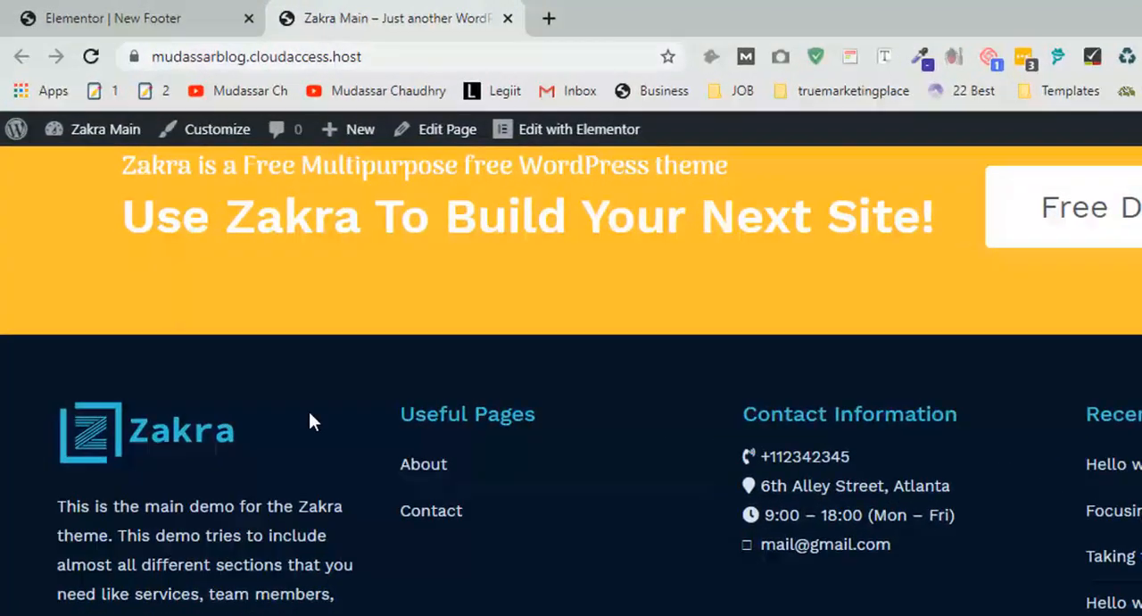
pyautogui.click(89, 58)
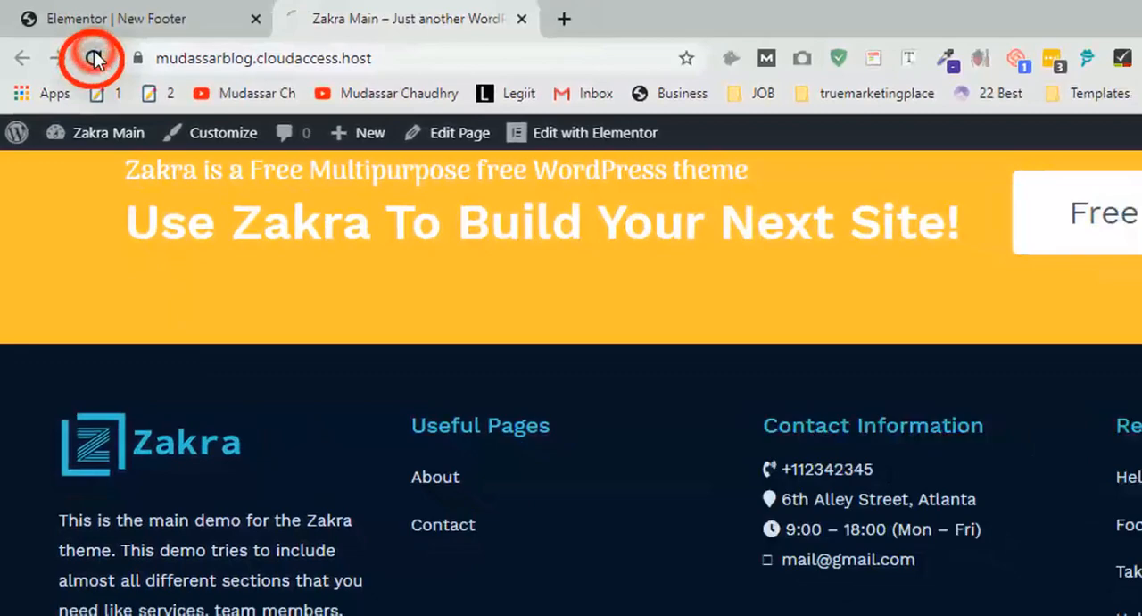
pyautogui.click(93, 57)
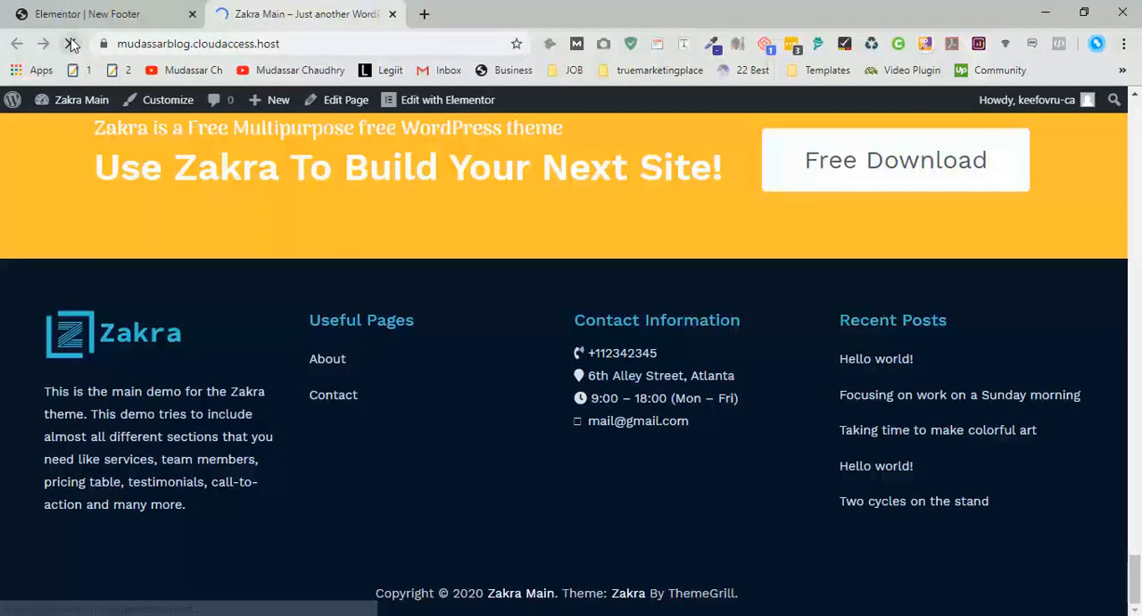
pyautogui.click(71, 43)
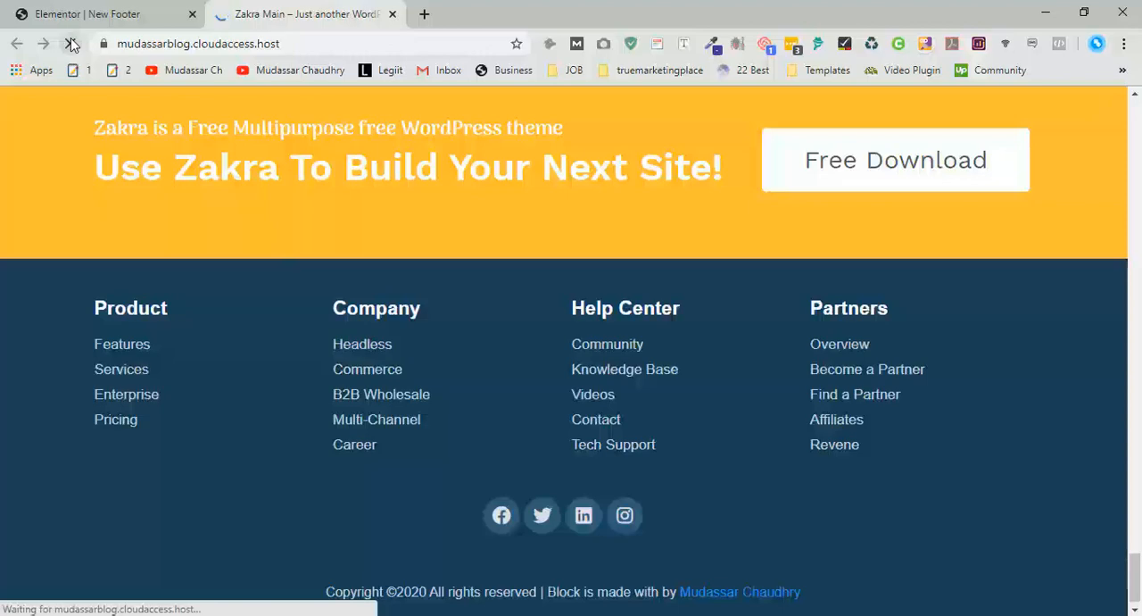
pyautogui.click(72, 43)
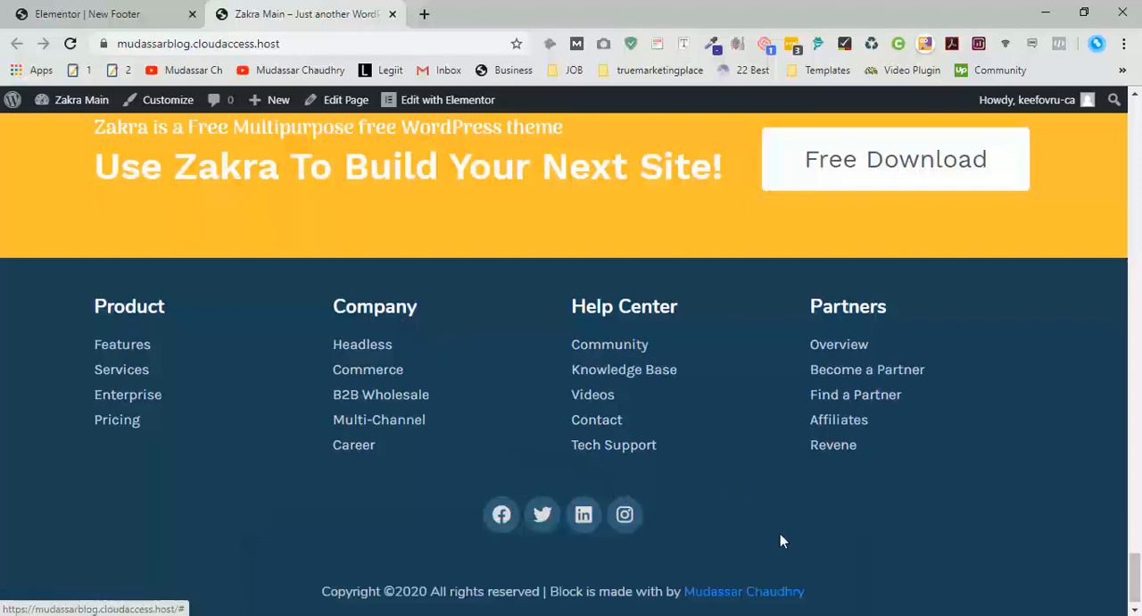
pyautogui.moveTo(437, 527)
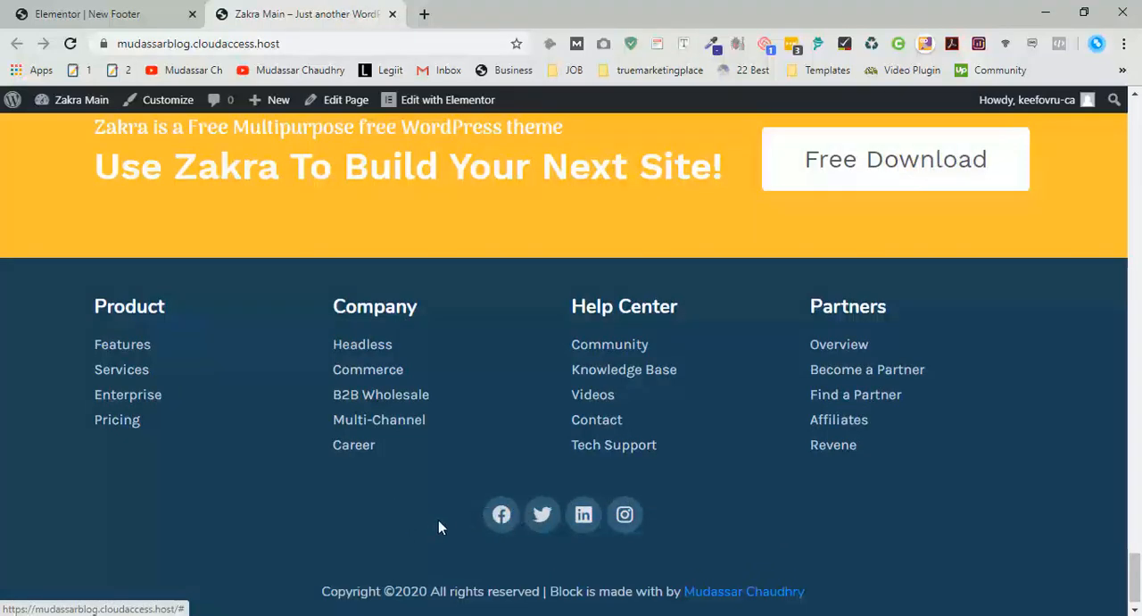